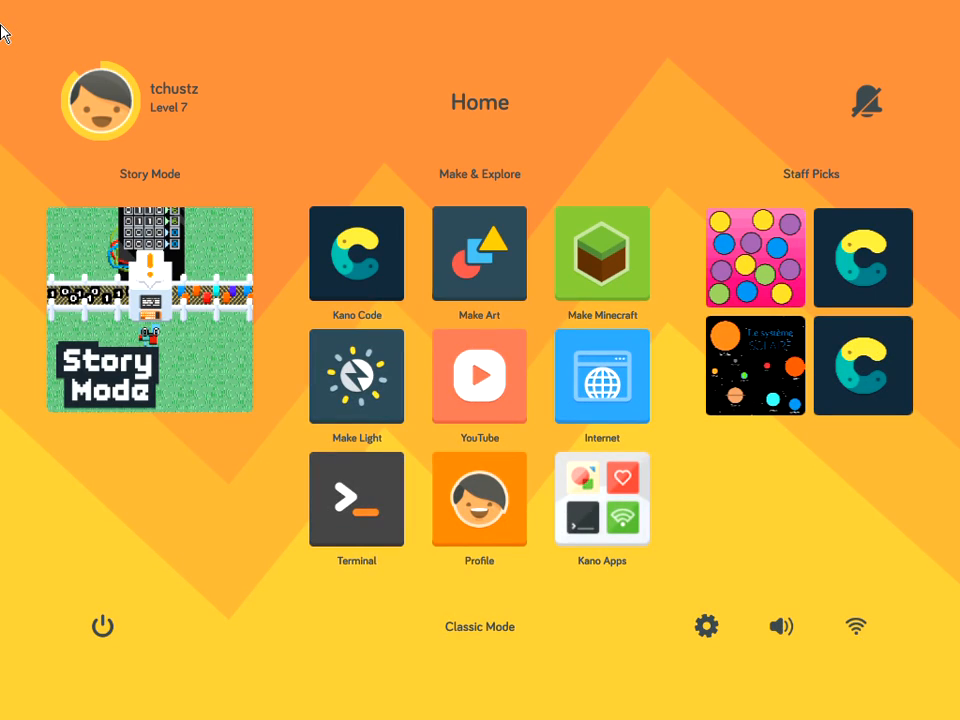
mouse_move(8, 48)
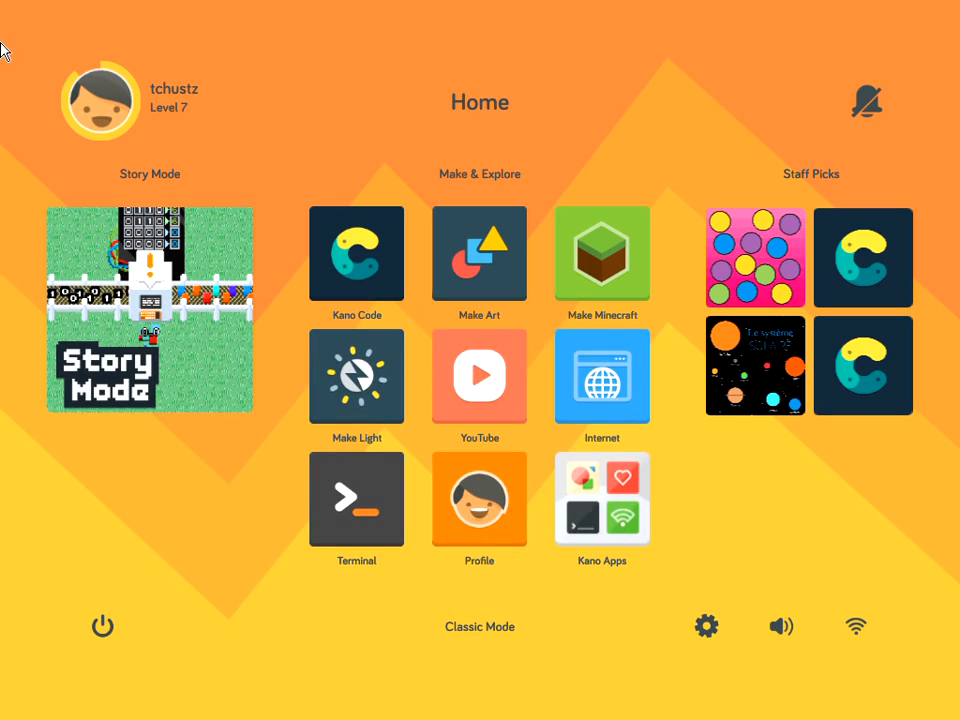
mouse_move(10, 62)
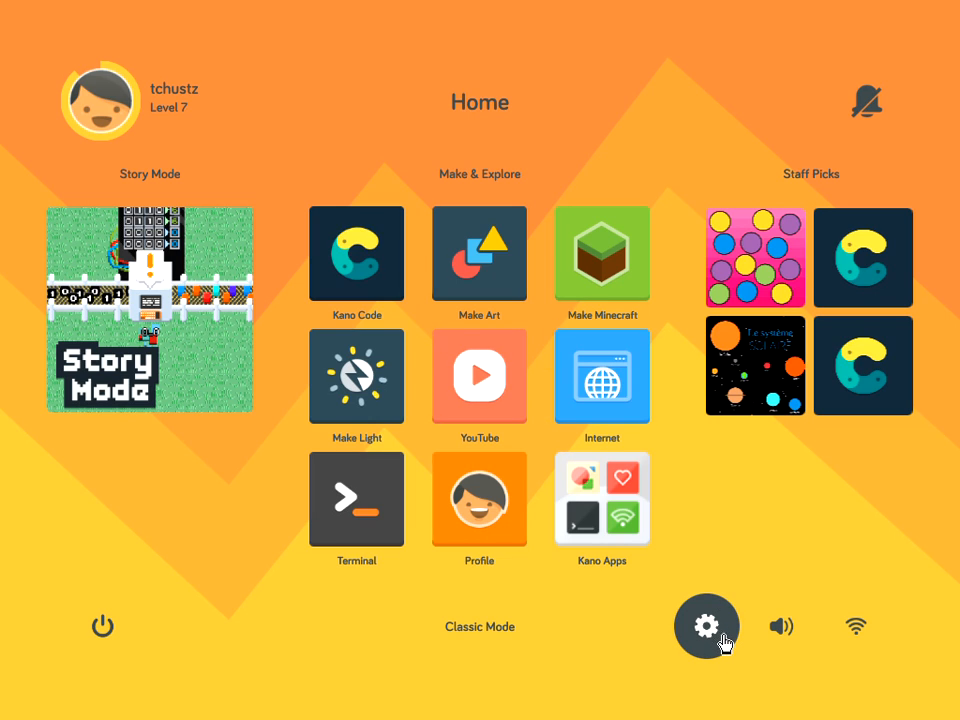
Bring up the Kano OS Settings window from the Home dashboard gear
click(706, 626)
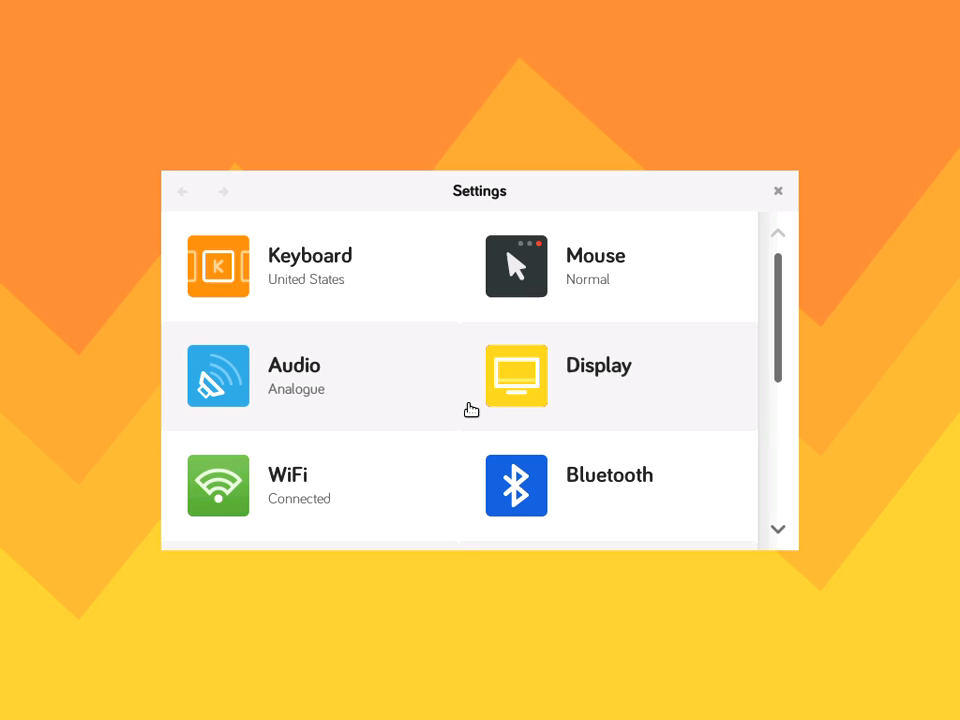
mouse_move(468, 384)
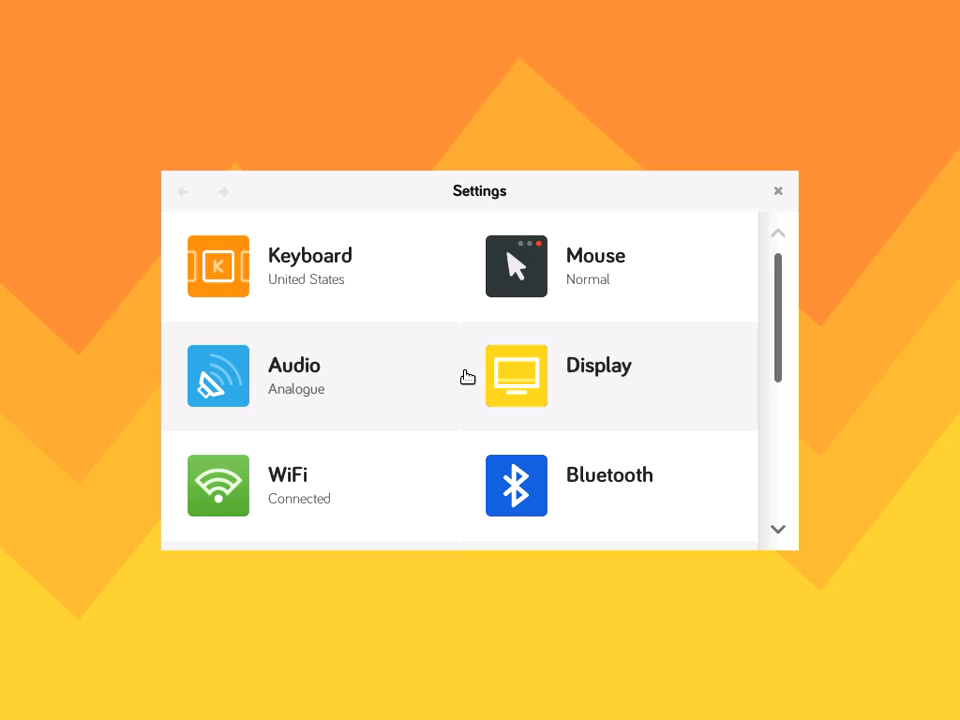
mouse_move(470, 368)
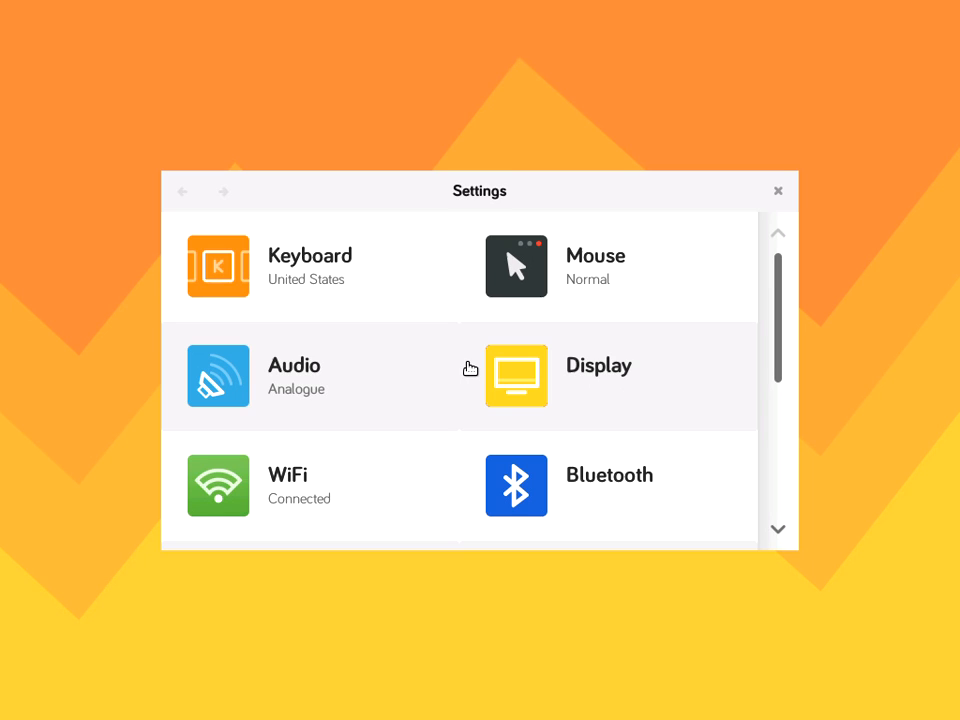
mouse_move(334, 392)
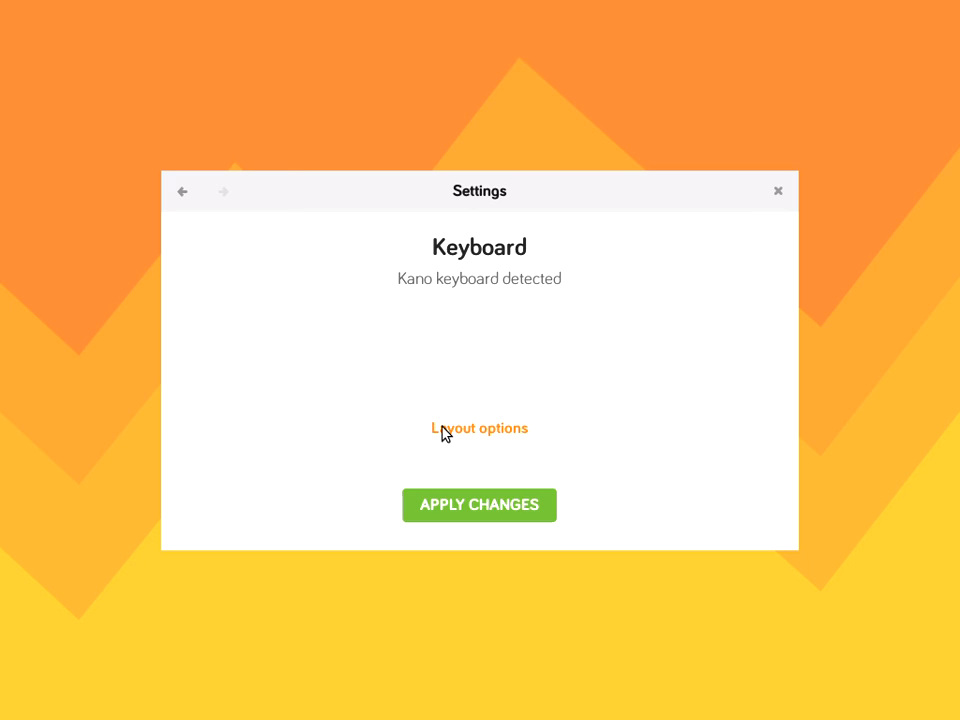
Show the keyboard layout options and look through the country choices
click(480, 428)
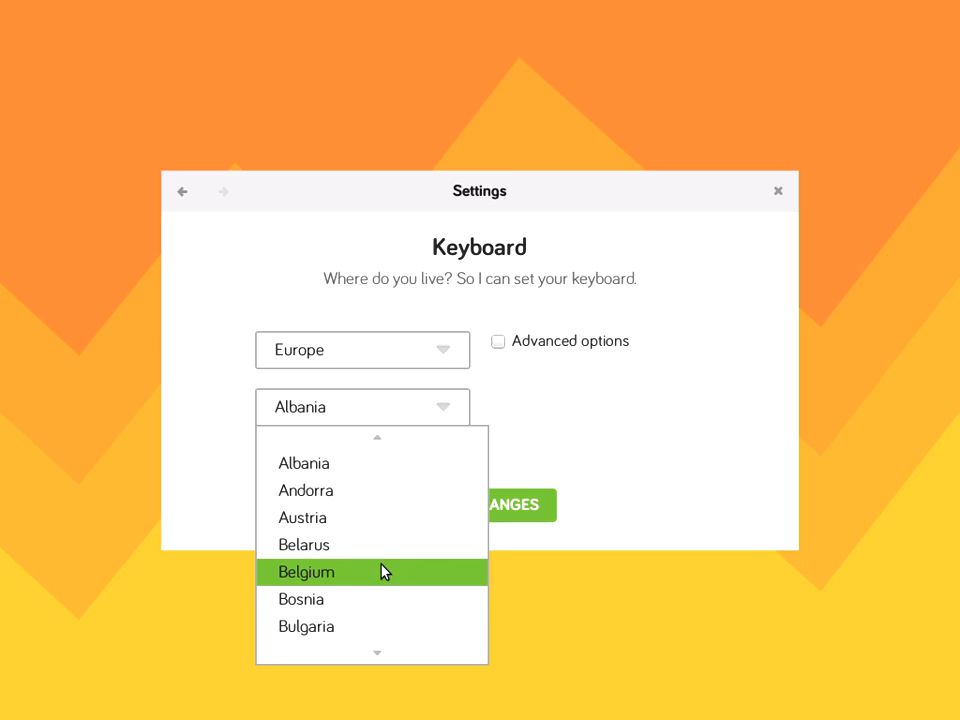
scroll(down, 3)
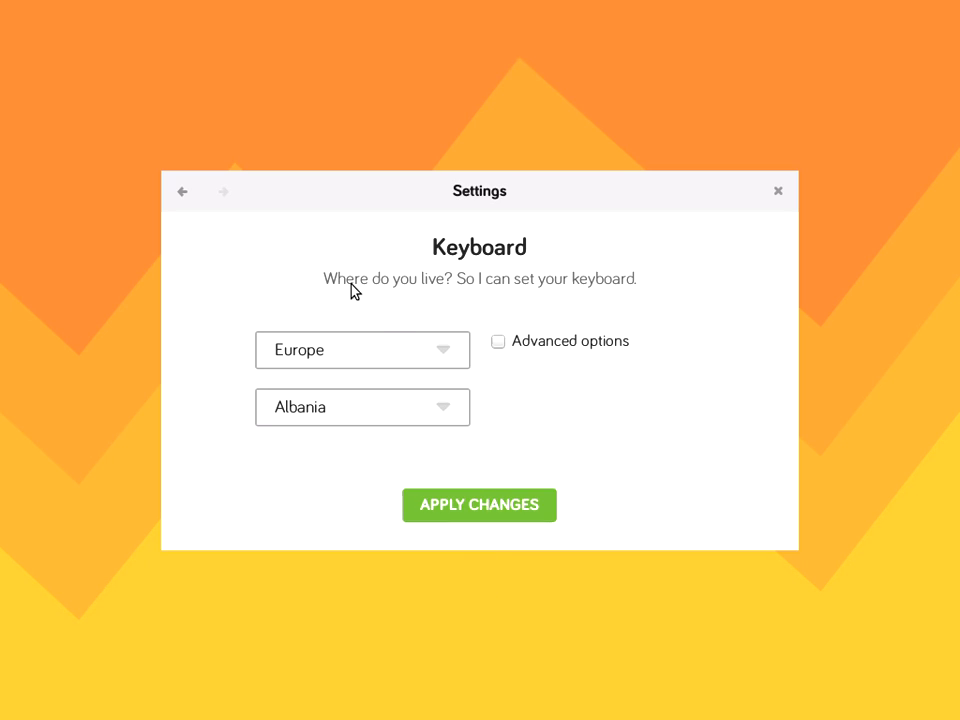
mouse_move(300, 204)
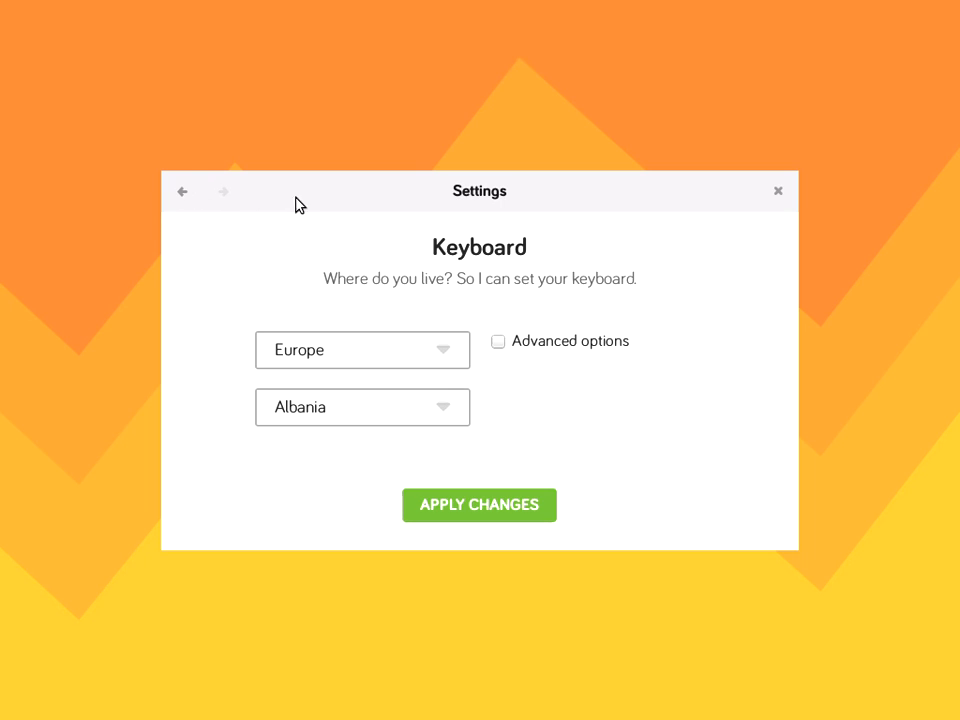
mouse_move(224, 194)
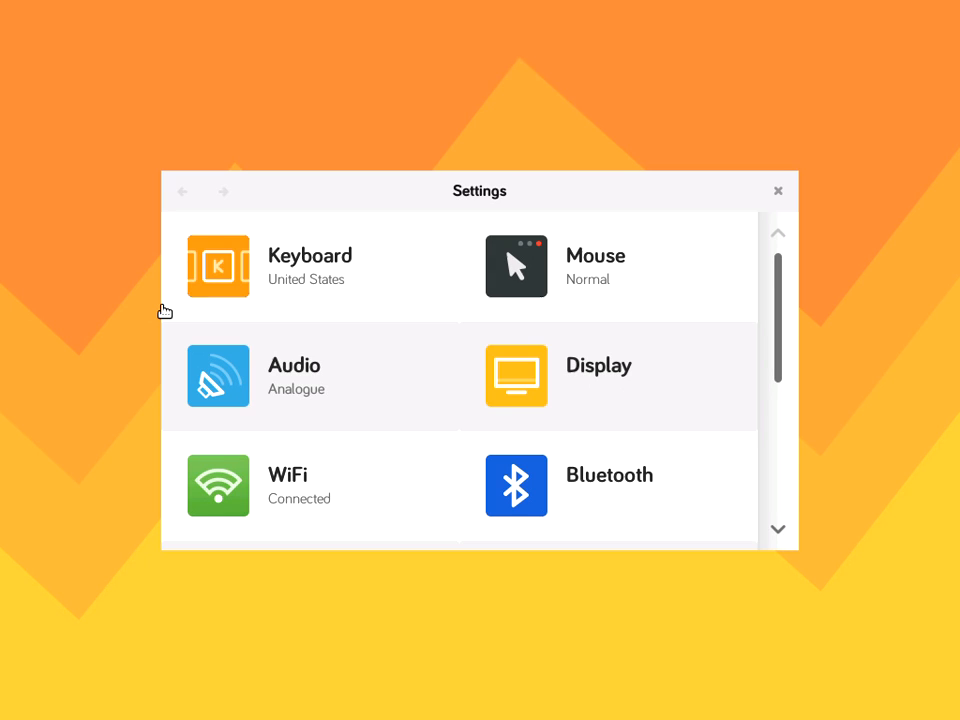
mouse_move(448, 306)
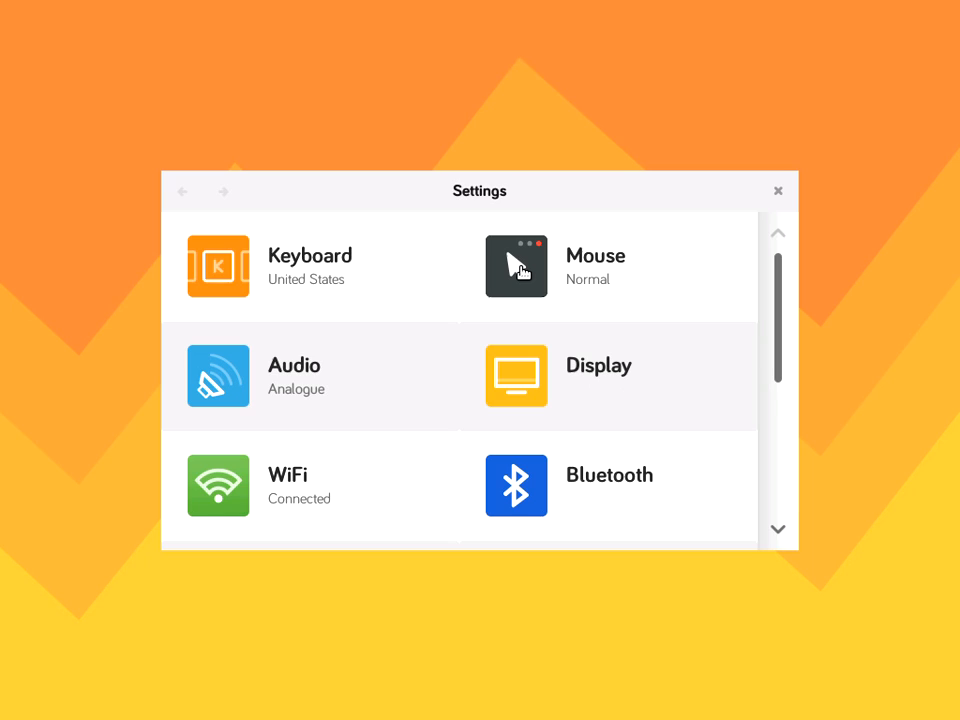
click(516, 266)
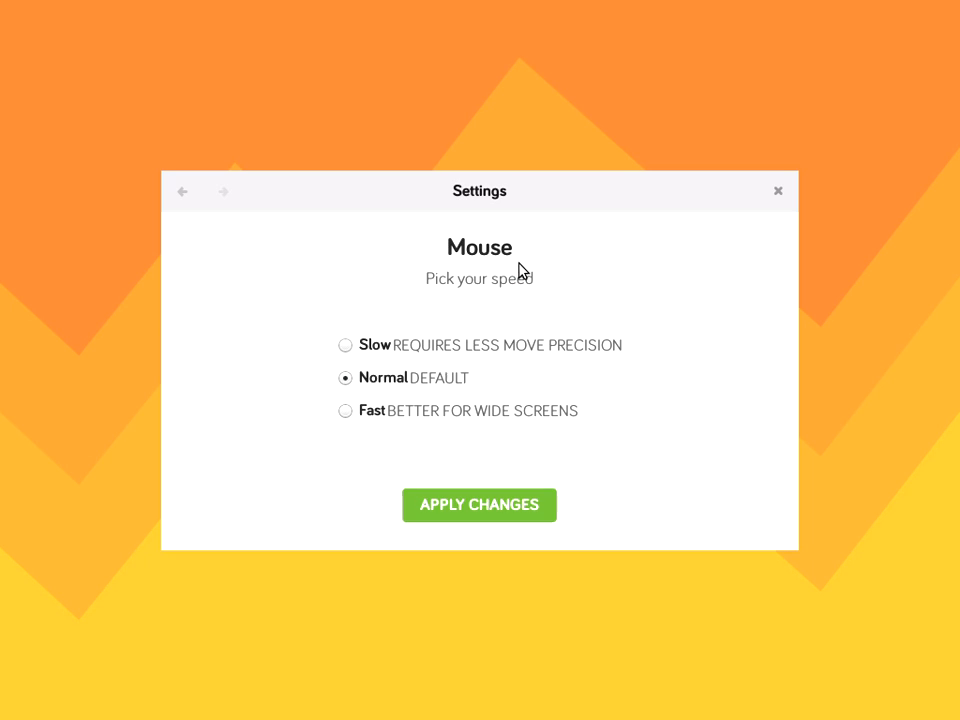
mouse_move(166, 176)
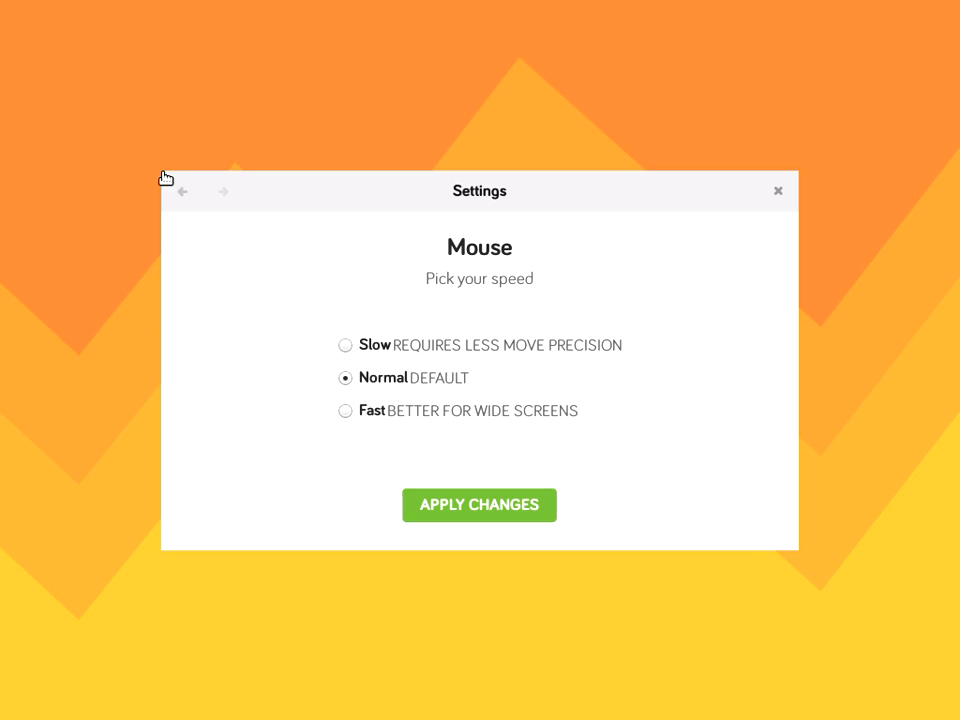
click(184, 192)
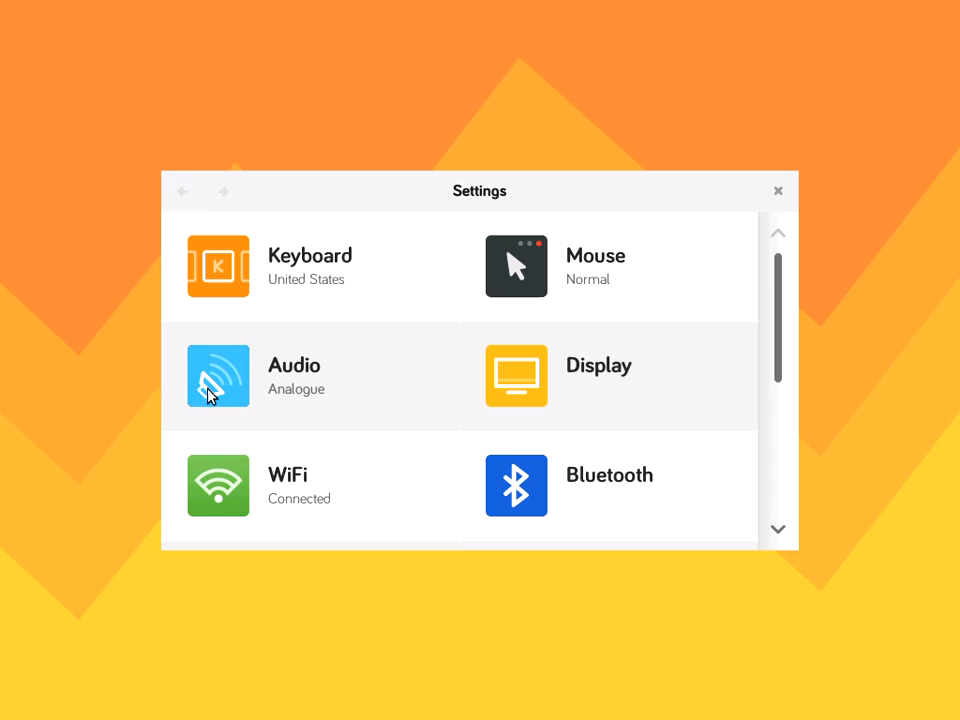
click(218, 376)
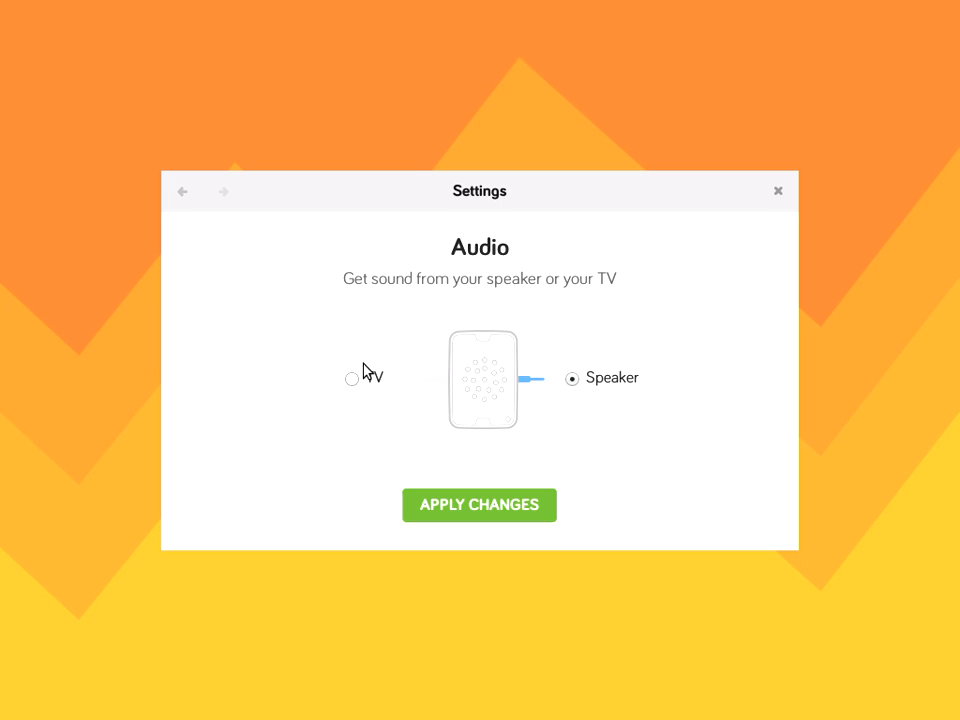
mouse_move(376, 400)
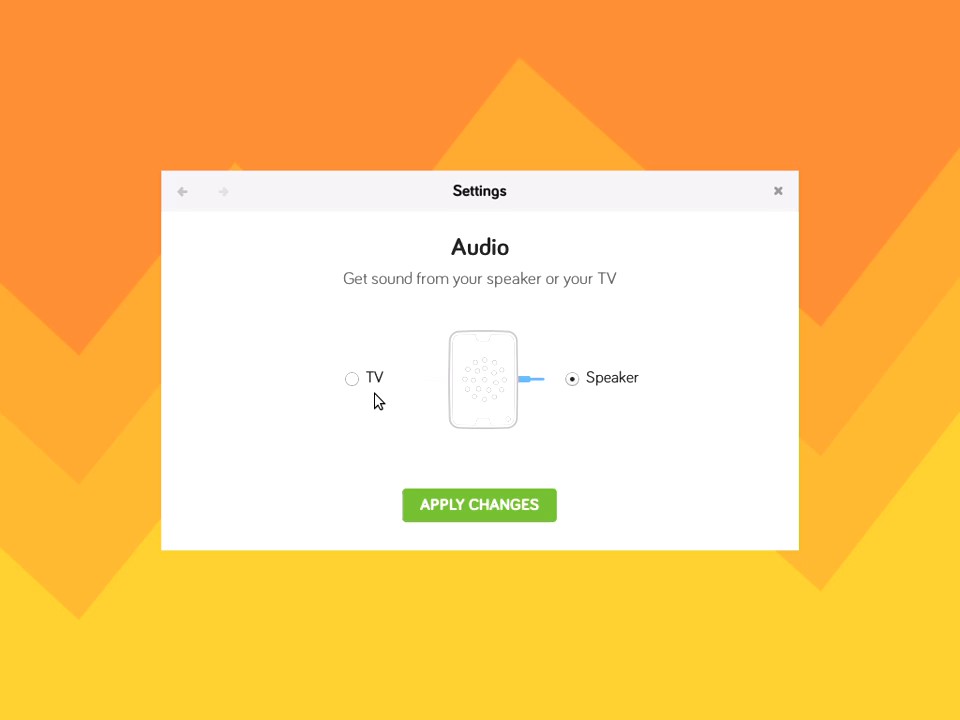
mouse_move(184, 194)
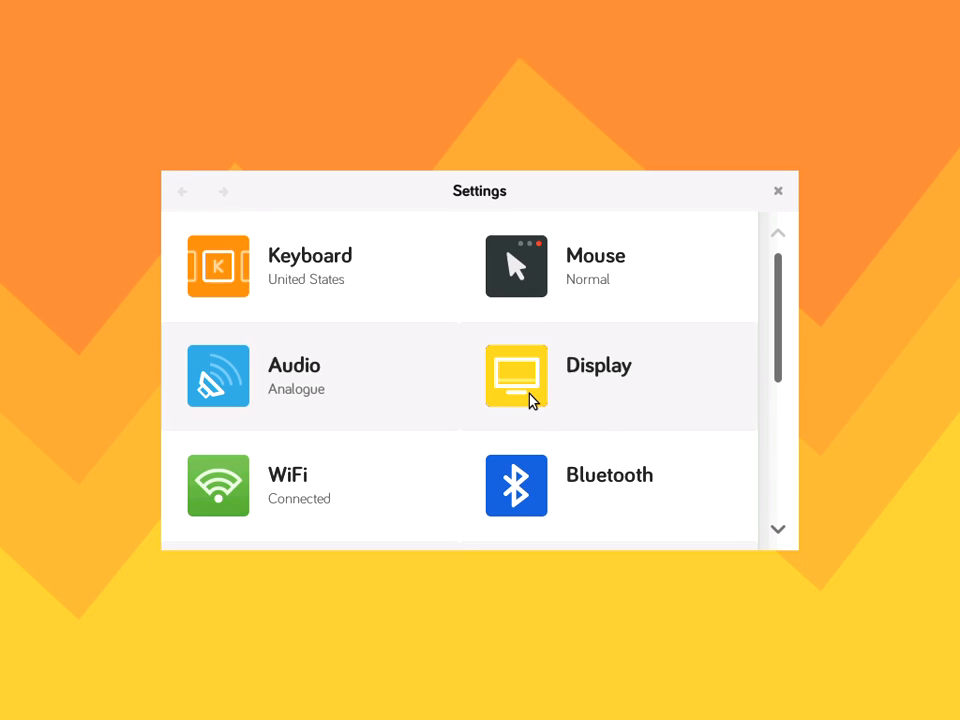
Go to the Display settings showing resolution 1024x768 with cea:16 1920x1080 chosen
click(516, 376)
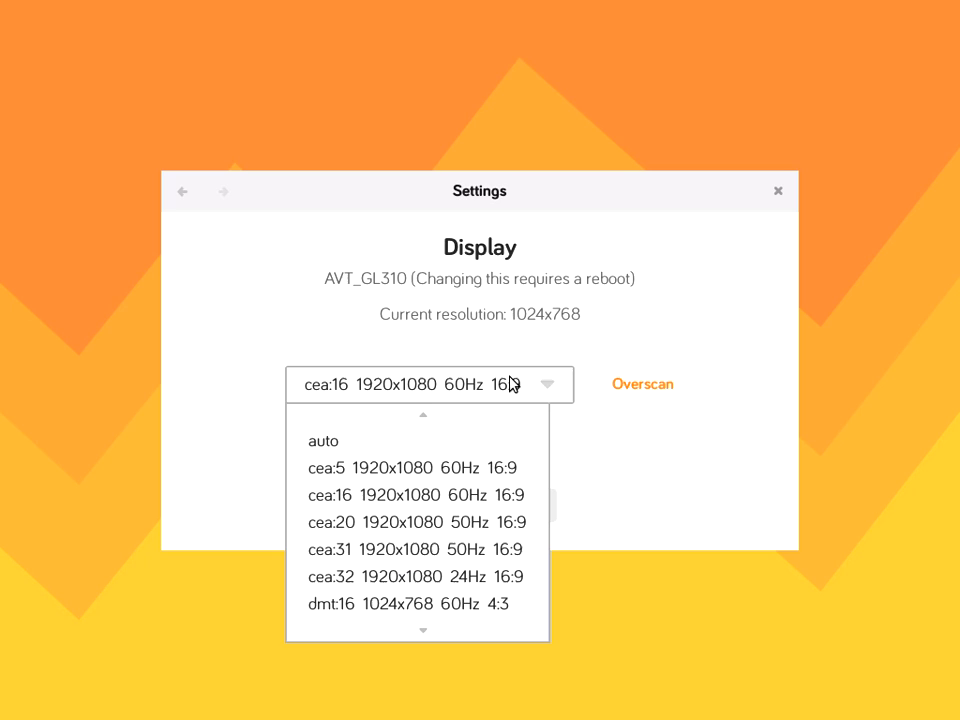
mouse_move(484, 444)
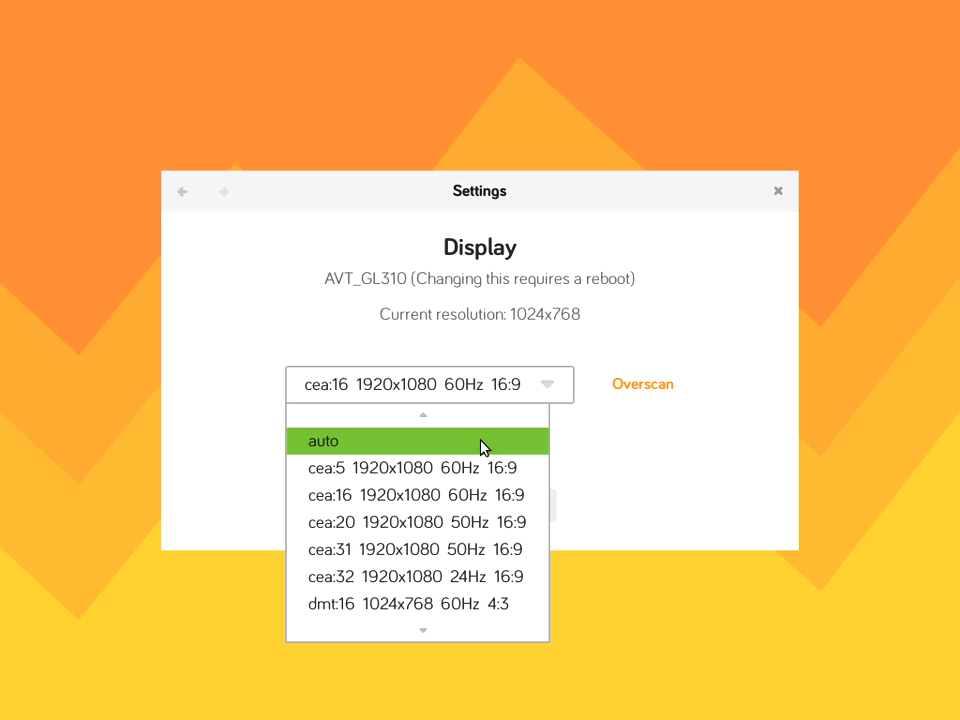
mouse_move(540, 328)
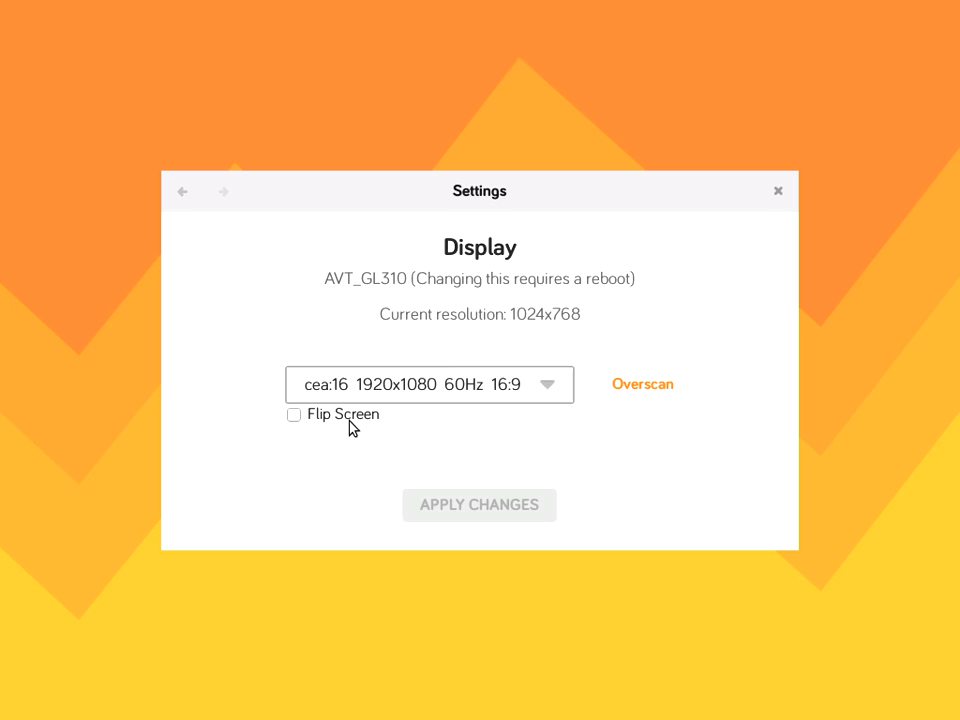
mouse_move(412, 392)
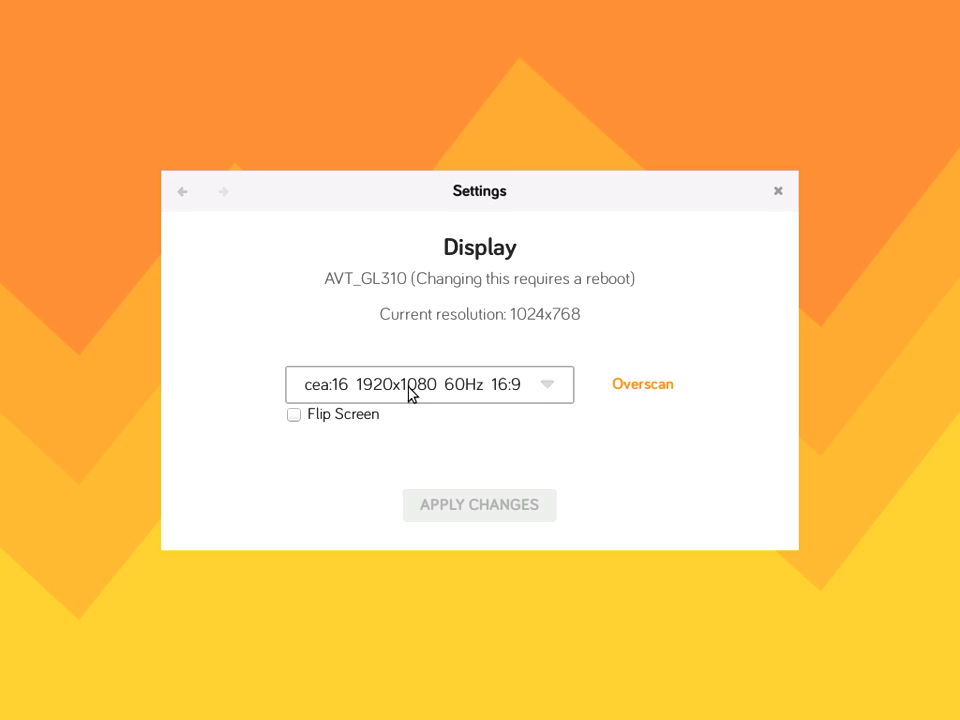
mouse_move(388, 432)
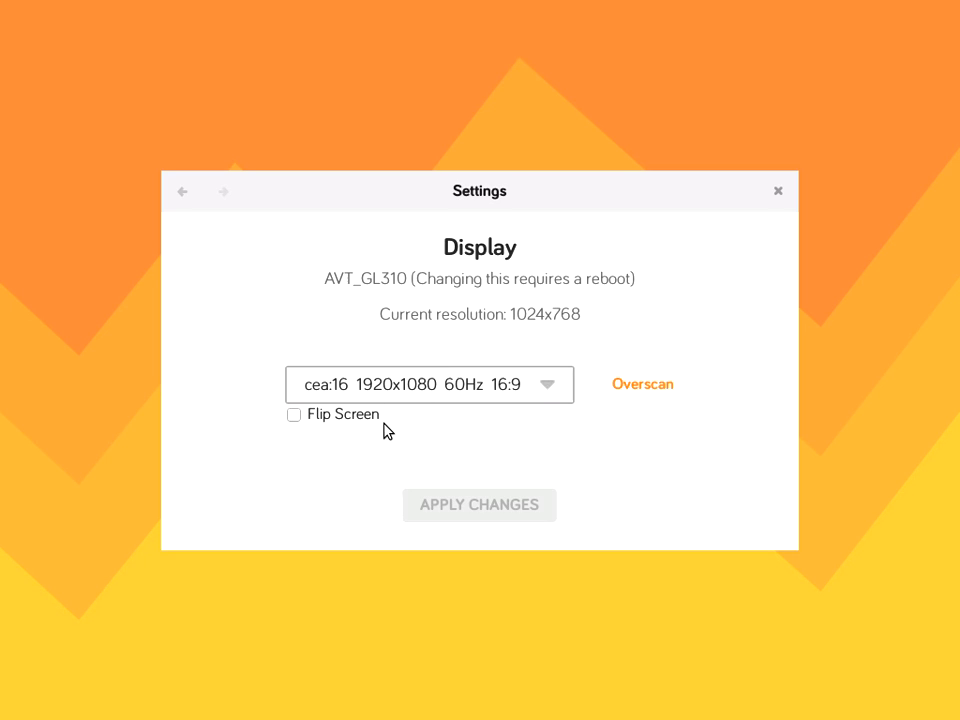
mouse_move(324, 416)
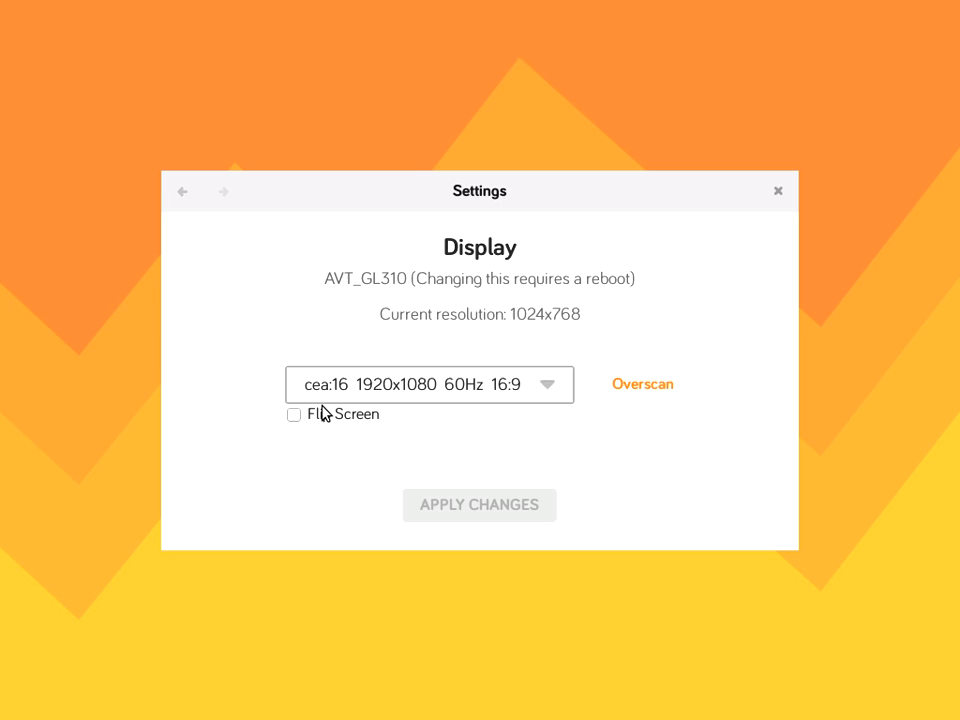
mouse_move(236, 162)
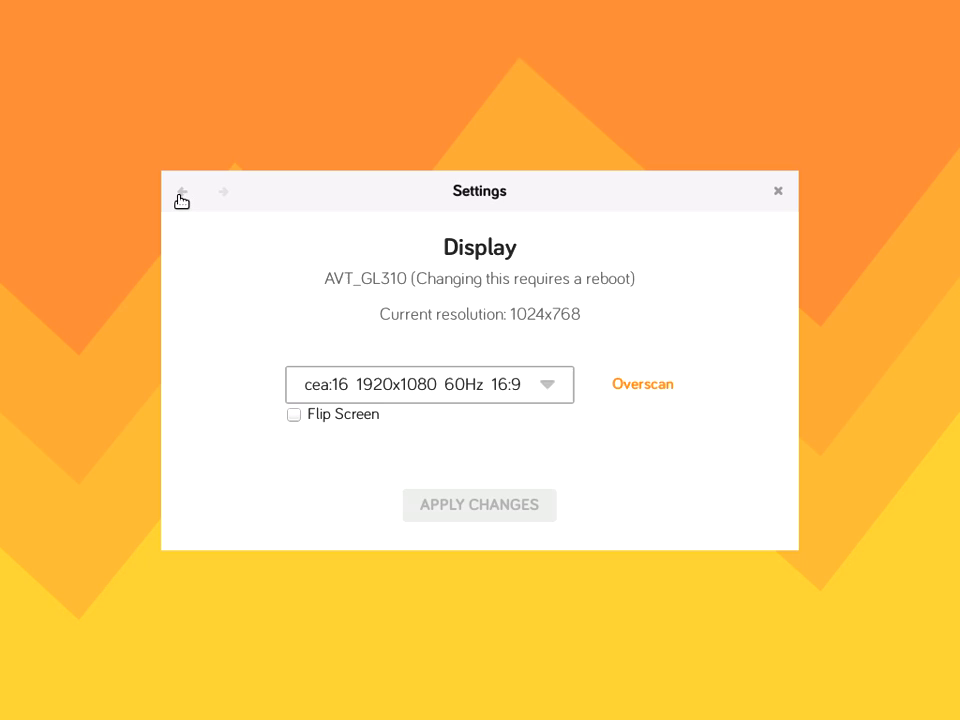
Return to the Settings list and view Overclocking with Standard as the selected speed
click(182, 192)
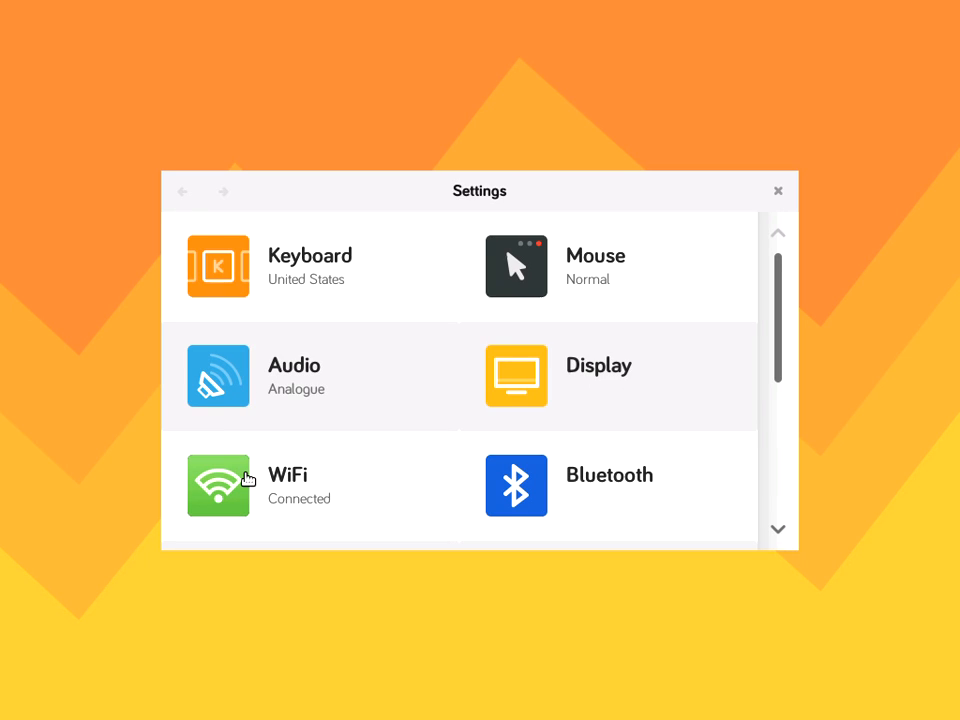
mouse_move(336, 514)
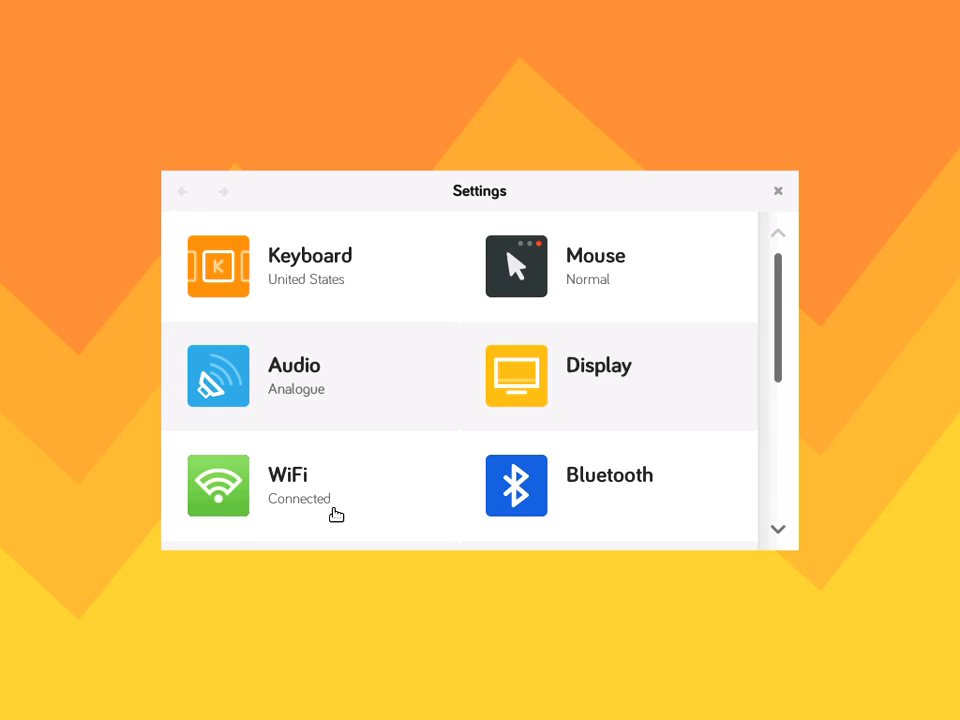
mouse_move(642, 396)
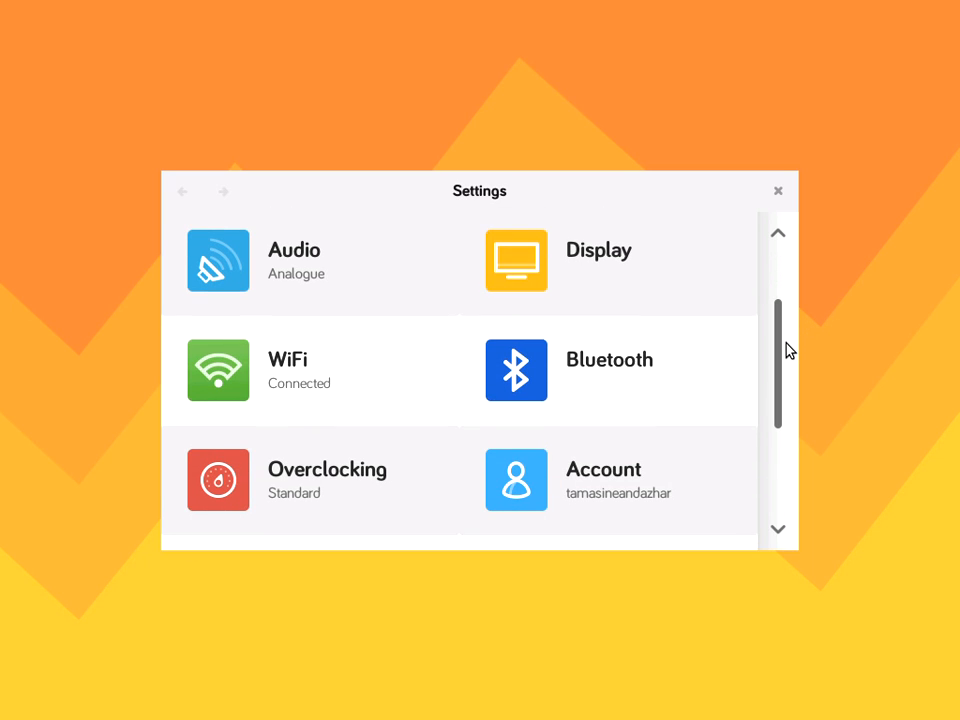
scroll(down, 3)
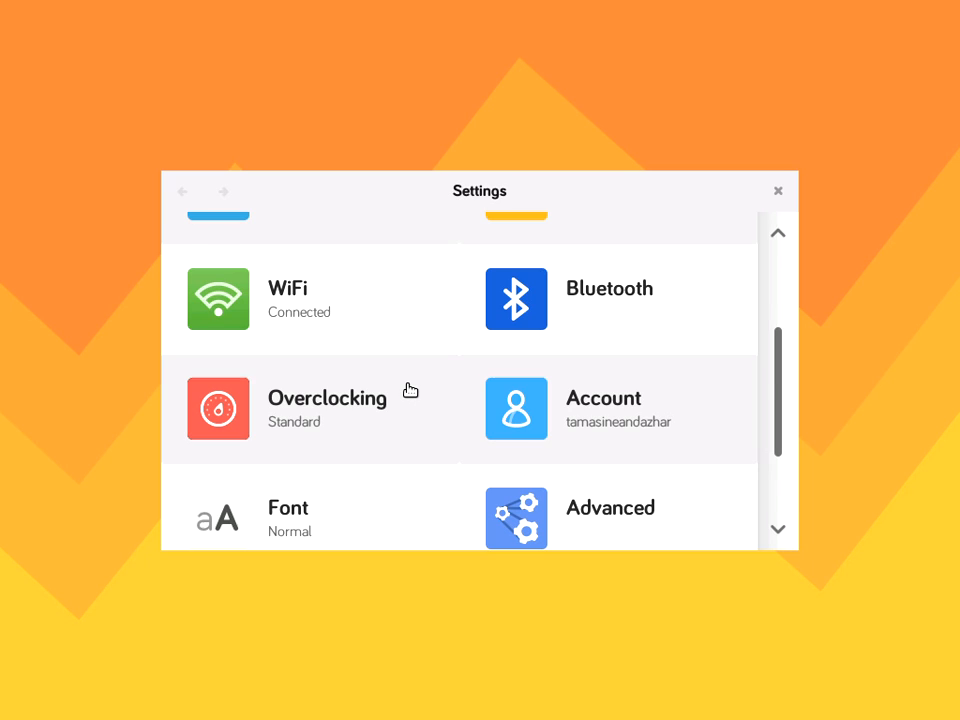
click(328, 408)
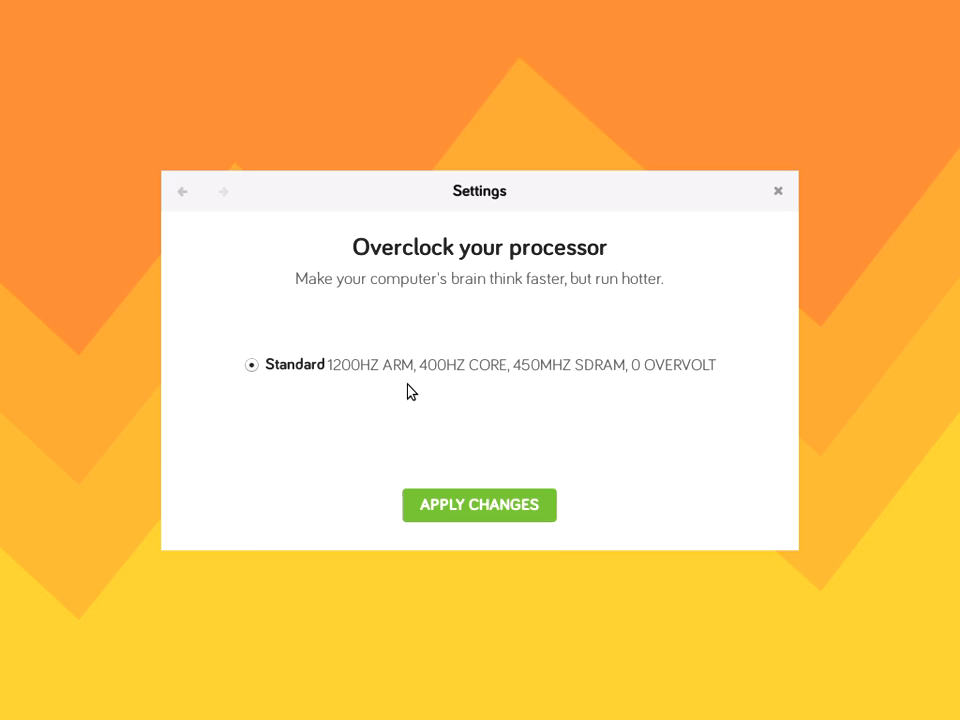
mouse_move(392, 316)
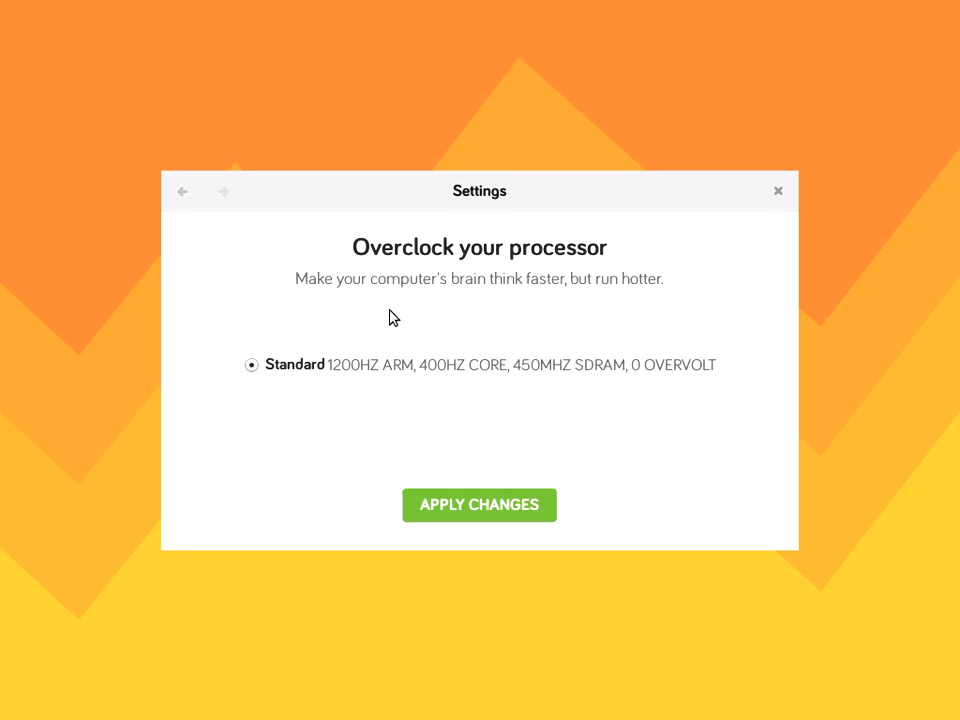
mouse_move(336, 404)
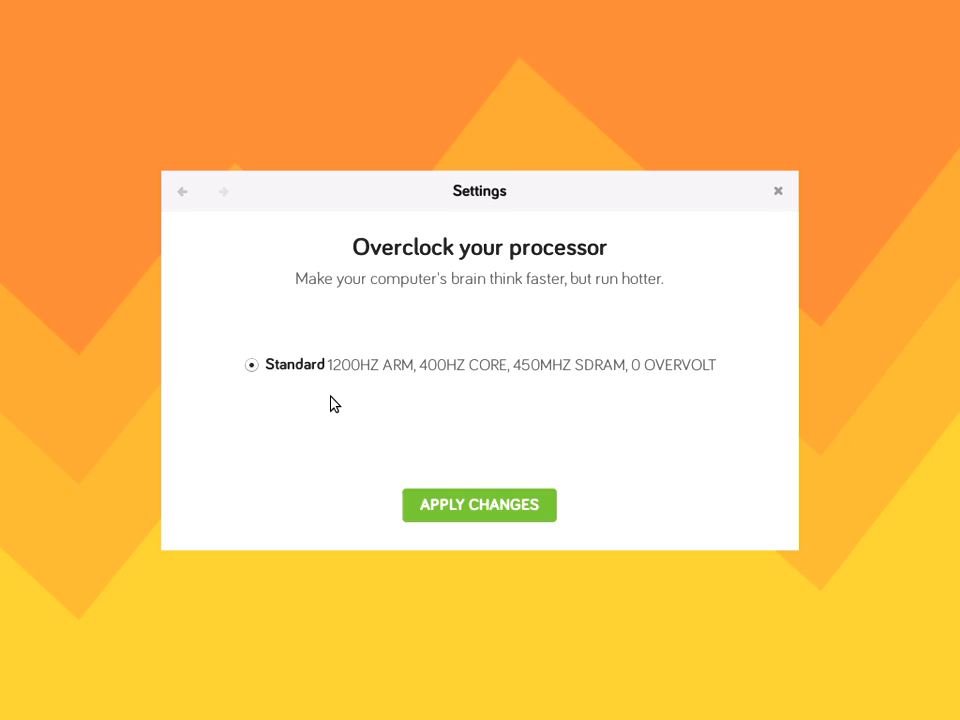
mouse_move(344, 394)
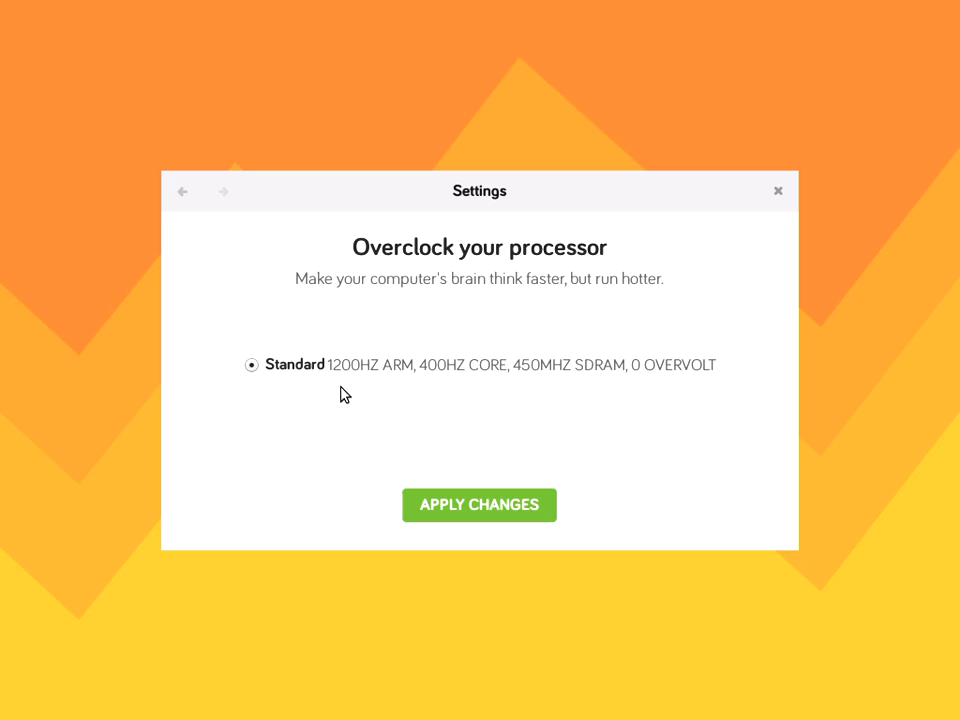
mouse_move(358, 336)
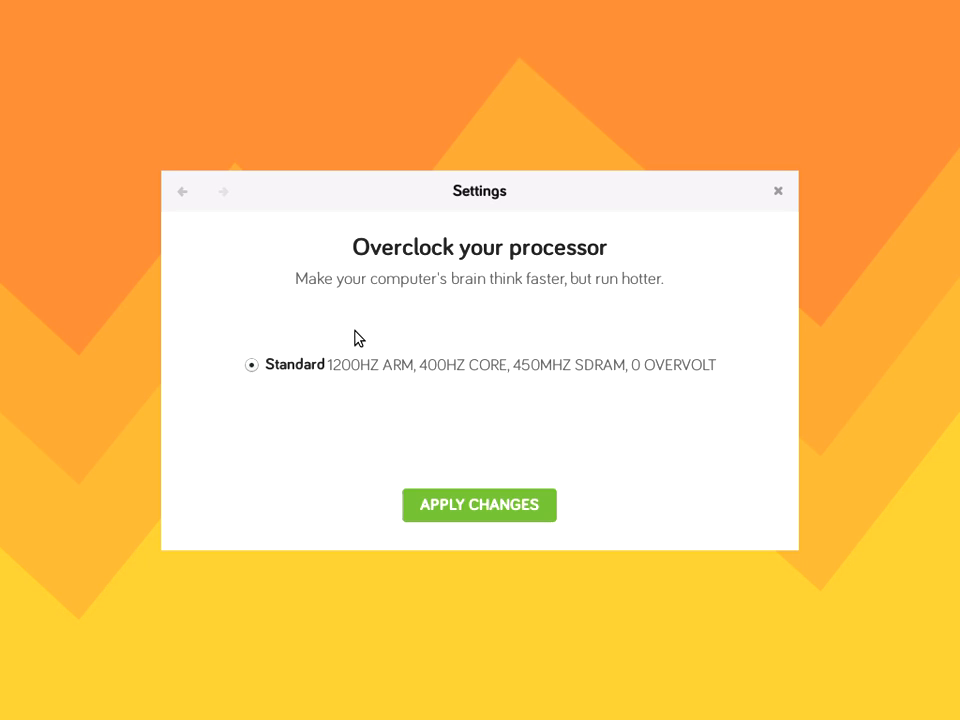
mouse_move(338, 374)
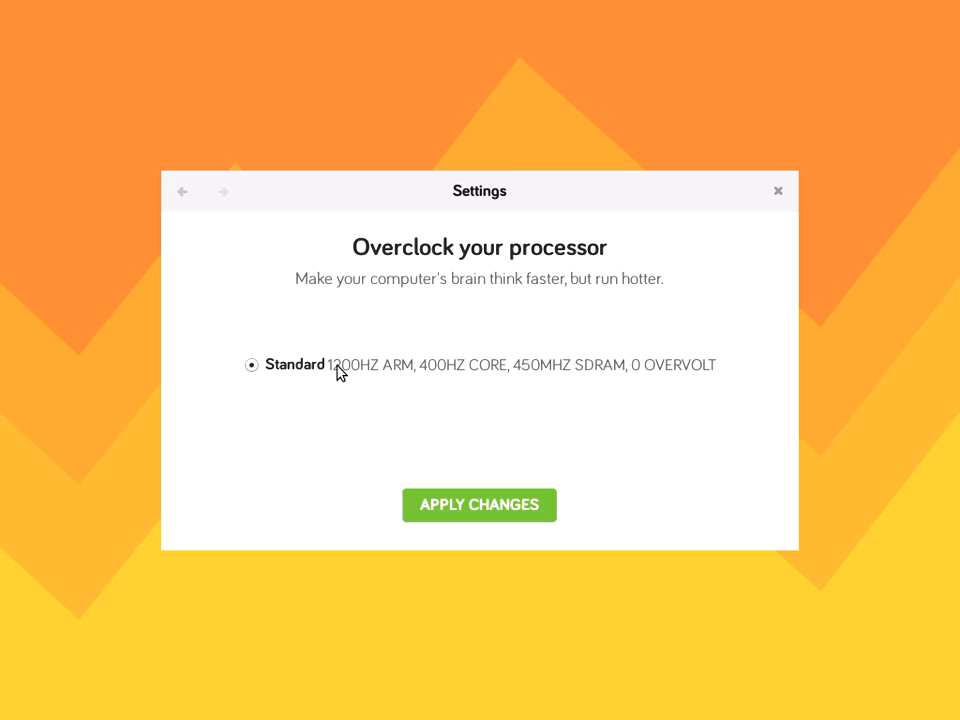
mouse_move(182, 200)
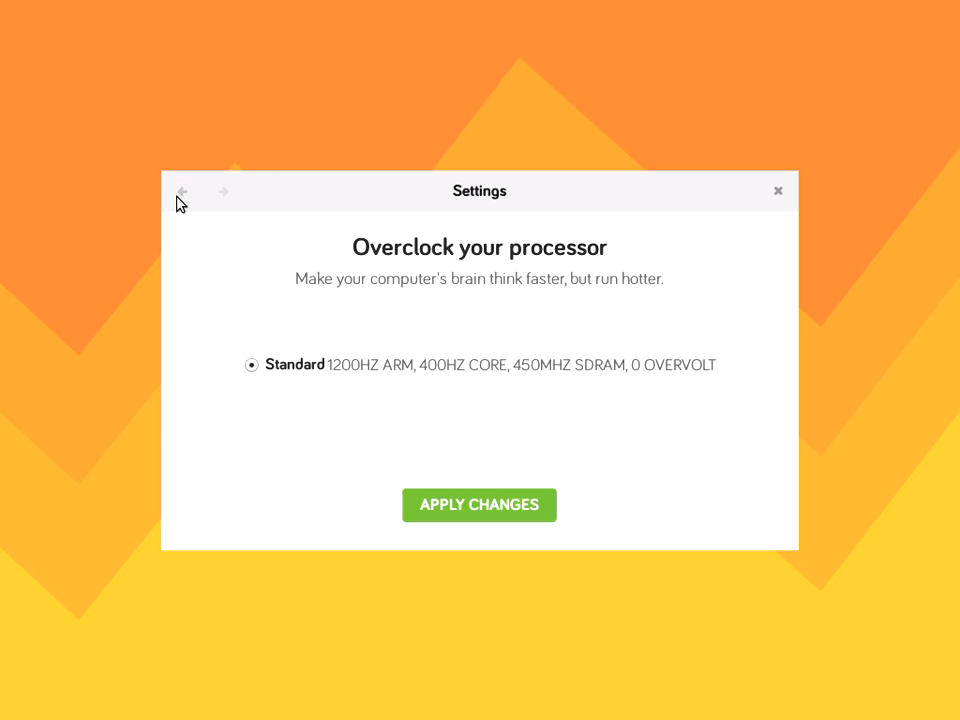
Return to the Settings list and view the Account page with password and account options
click(182, 192)
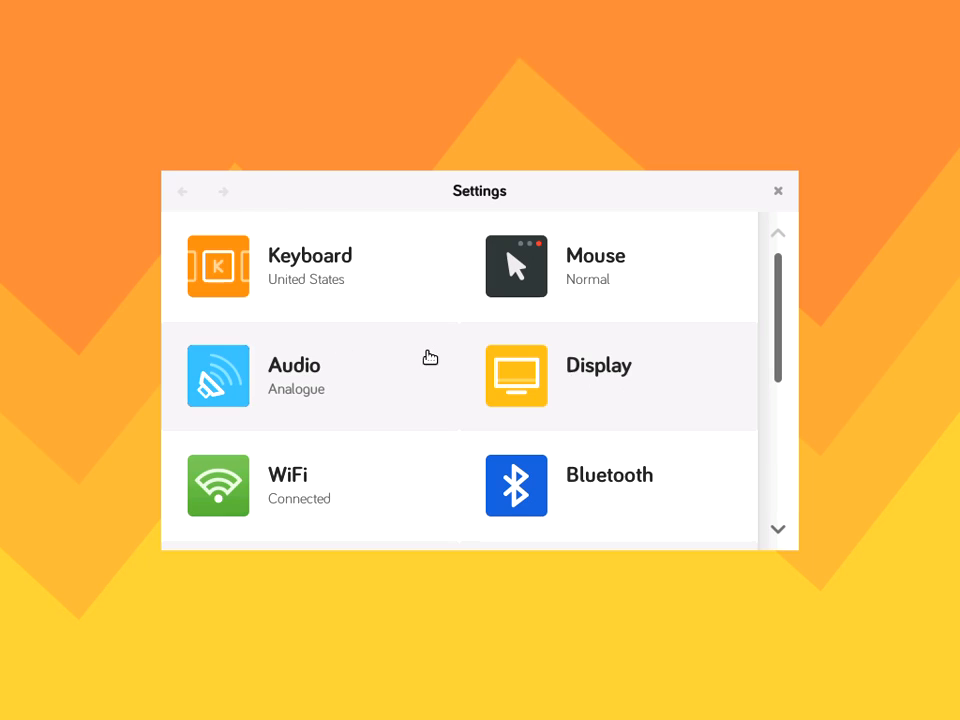
scroll(down, 3)
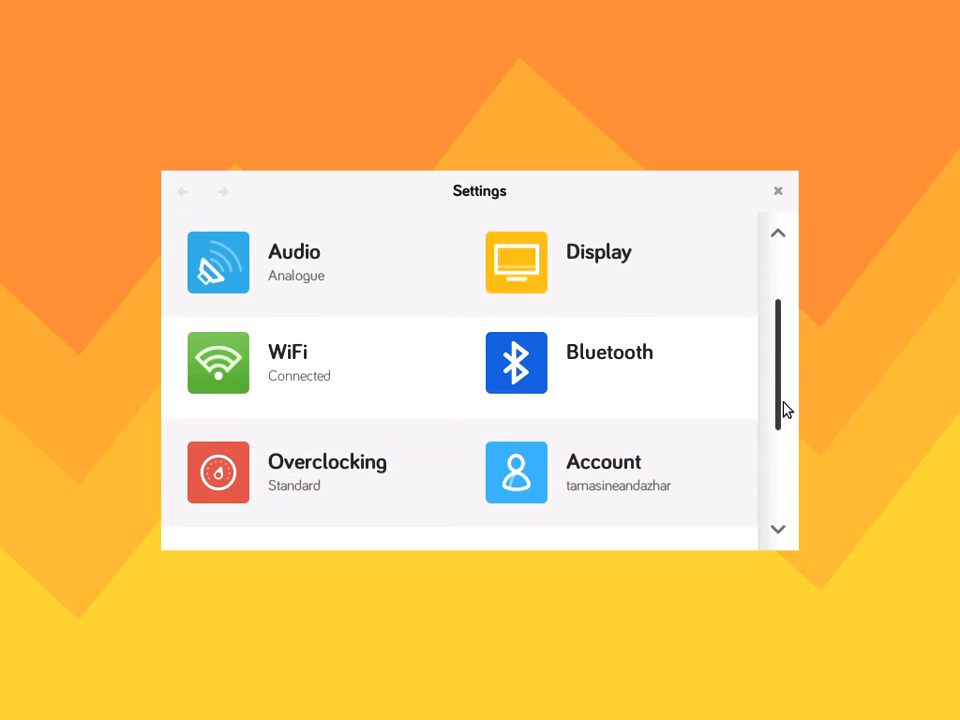
scroll(down, 3)
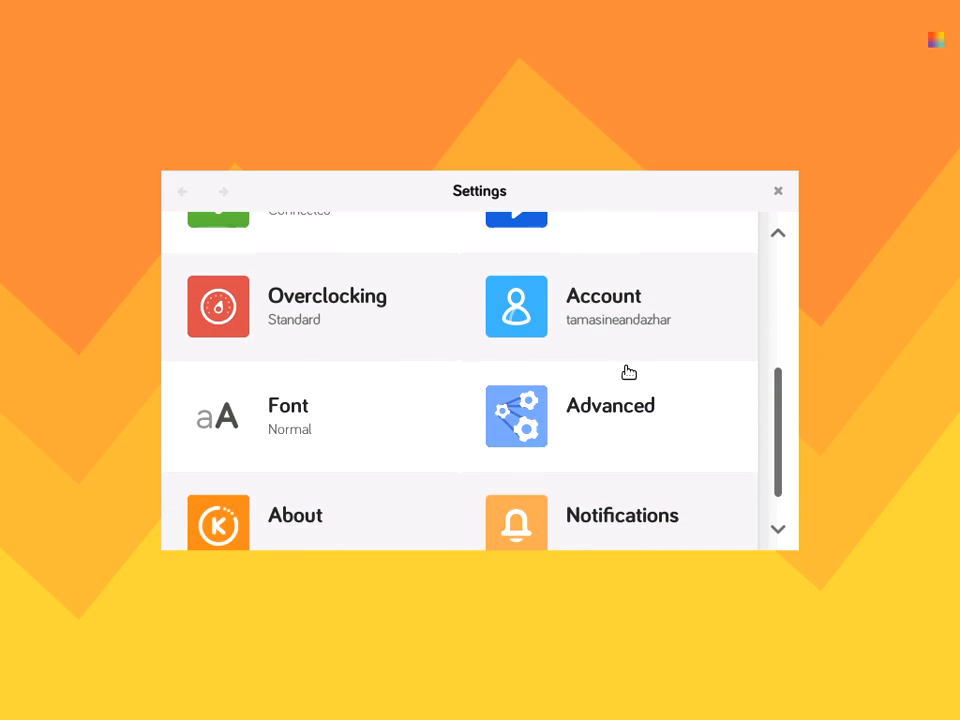
click(516, 308)
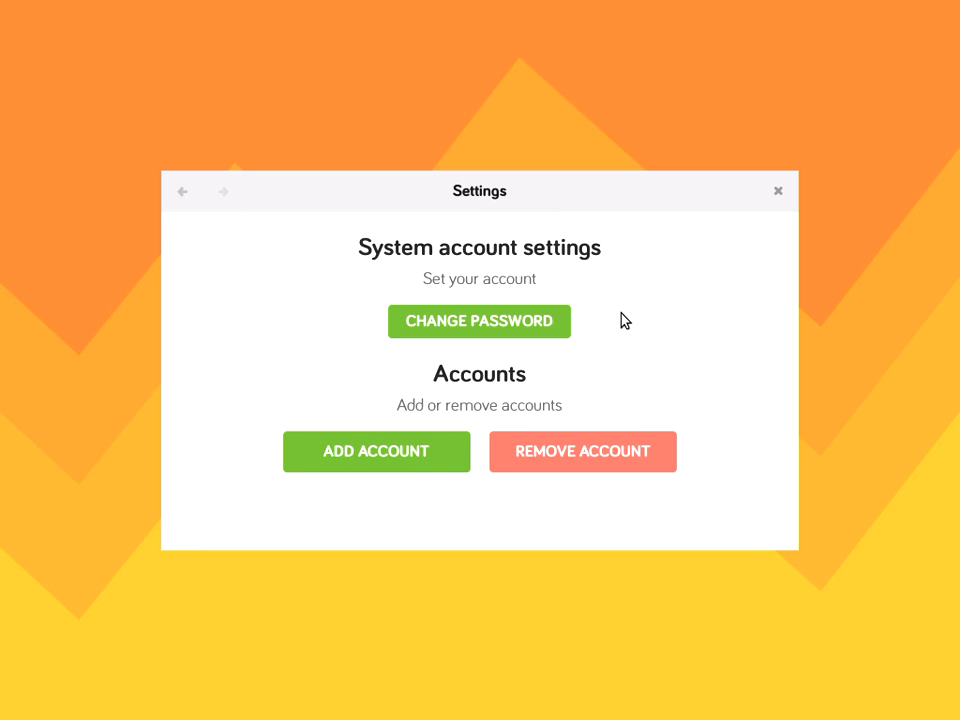
mouse_move(598, 380)
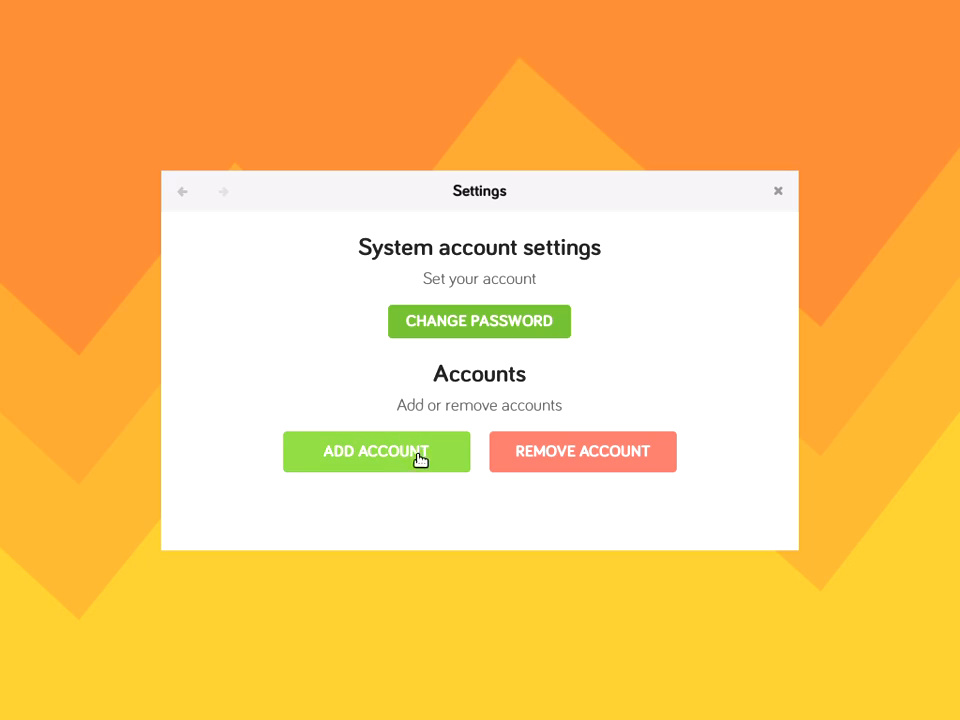
mouse_move(444, 428)
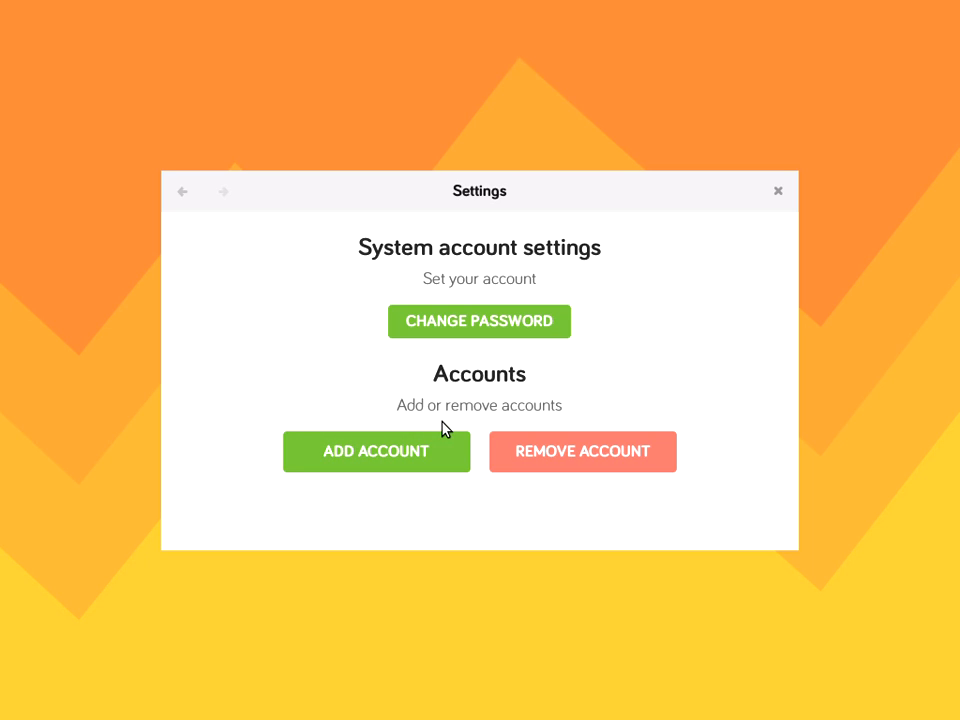
mouse_move(376, 468)
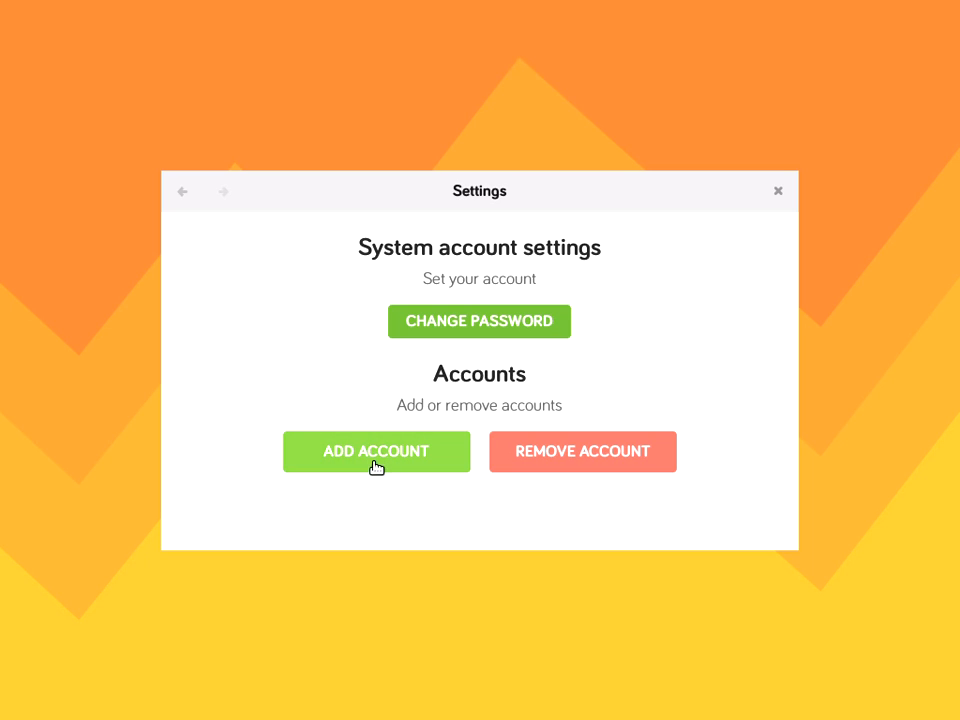
mouse_move(418, 370)
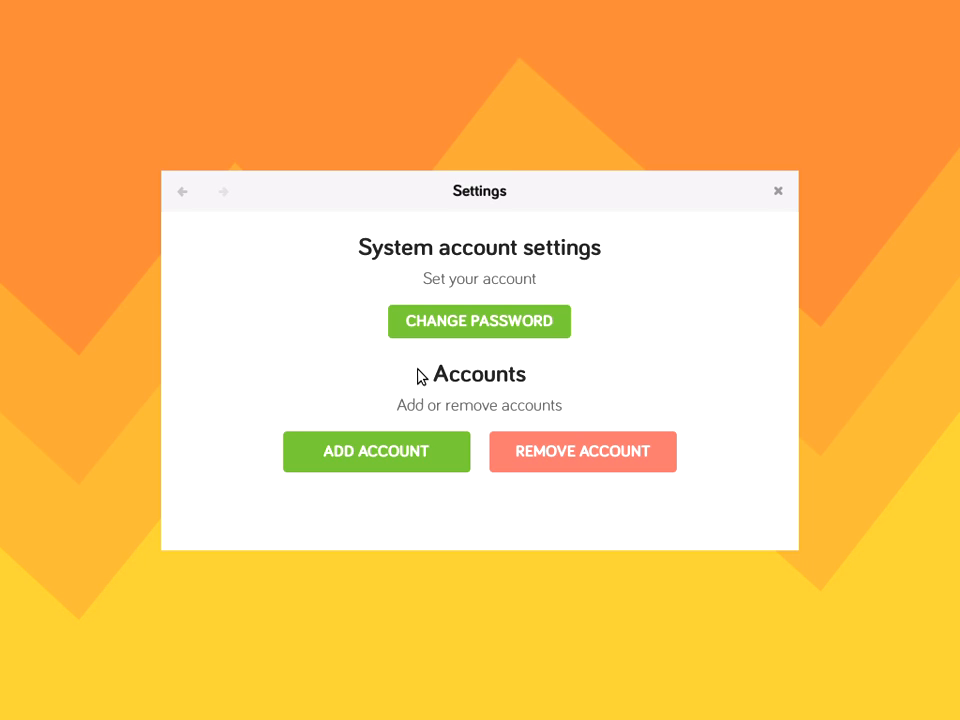
mouse_move(388, 364)
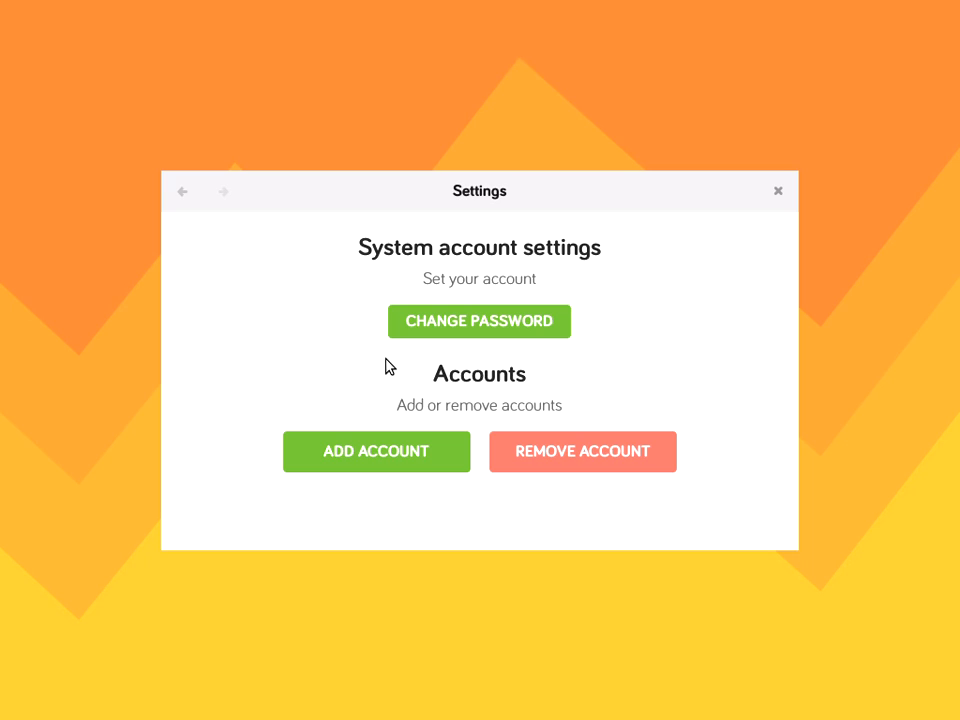
mouse_move(168, 204)
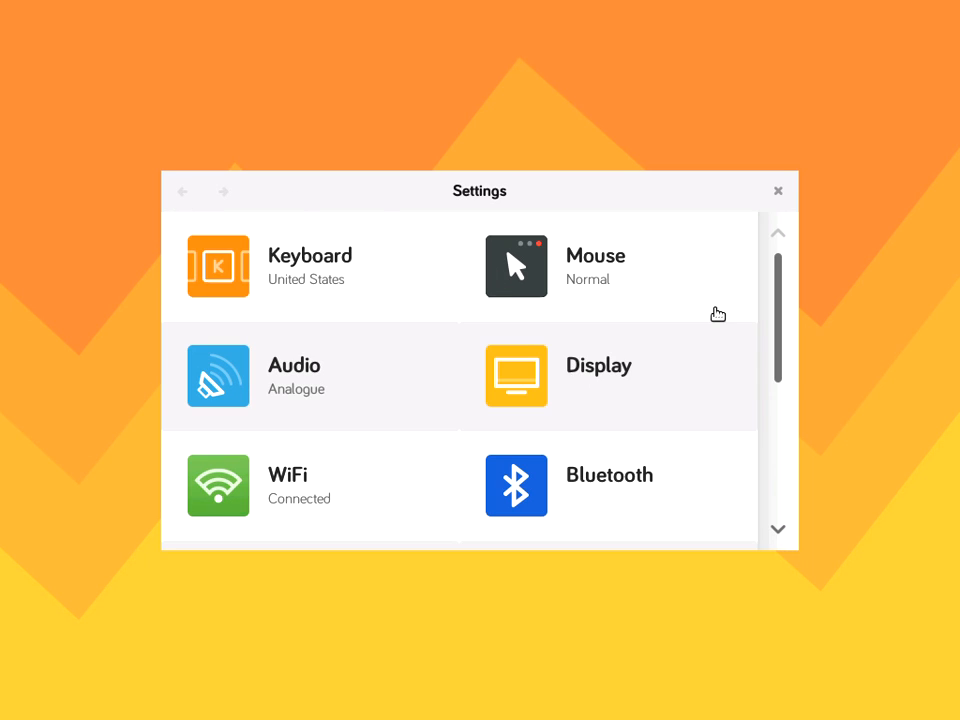
Scroll the Settings grid down to the Advanced, About and Notifications categories
scroll(down, 3)
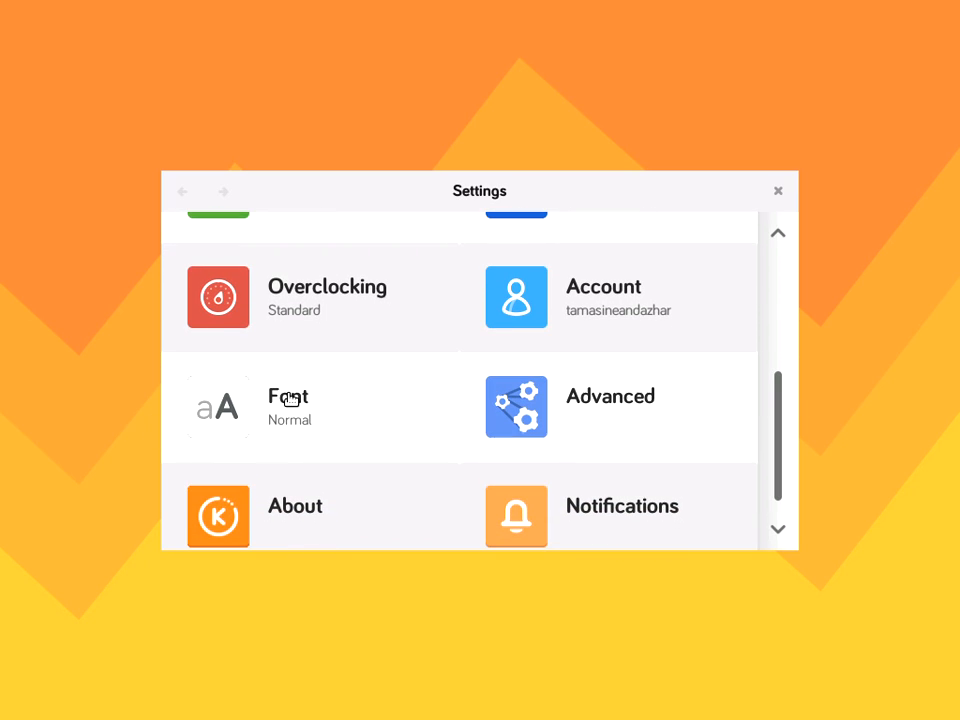
mouse_move(338, 388)
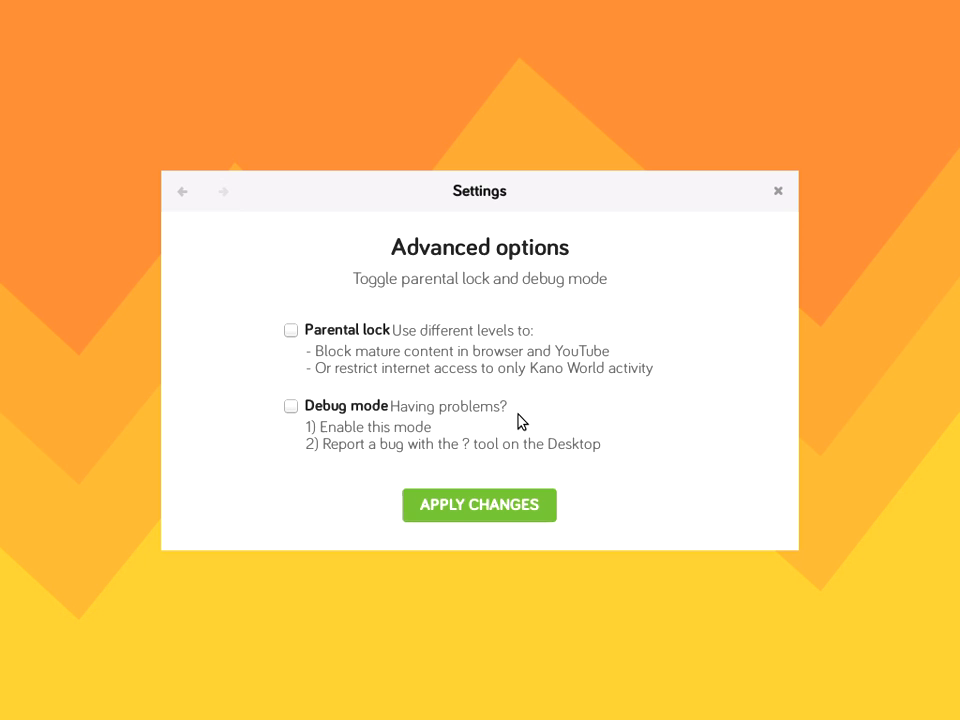
mouse_move(460, 446)
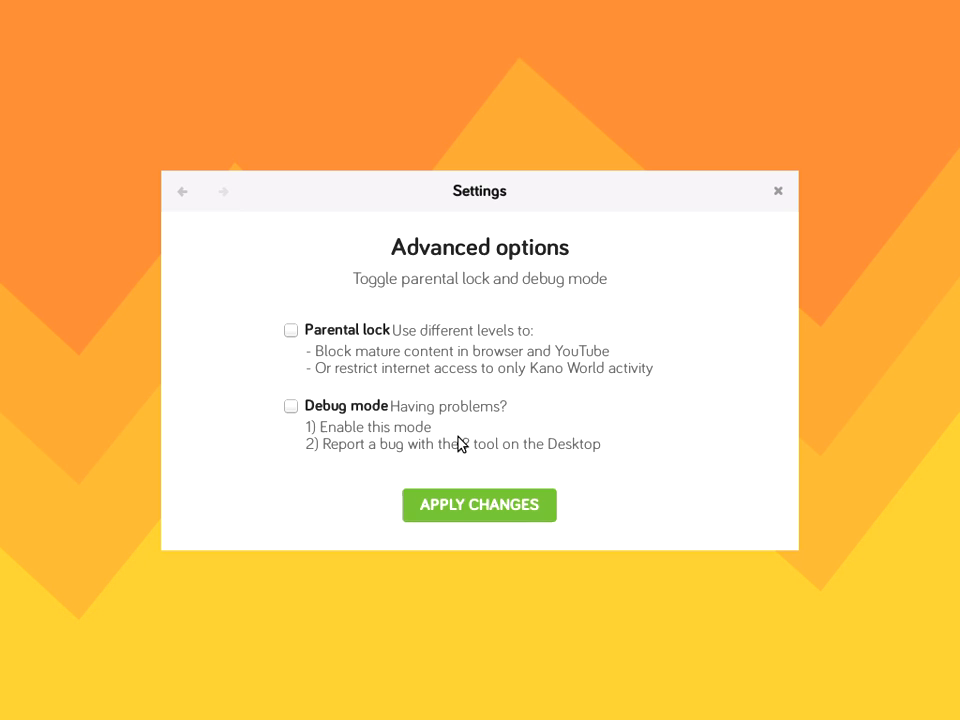
mouse_move(440, 348)
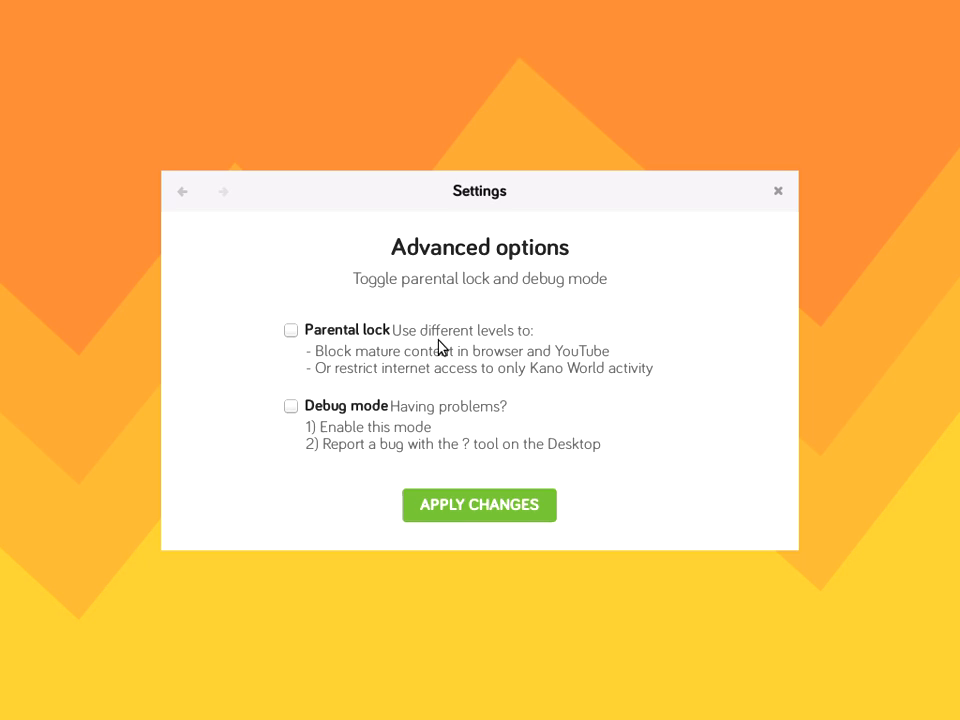
mouse_move(532, 324)
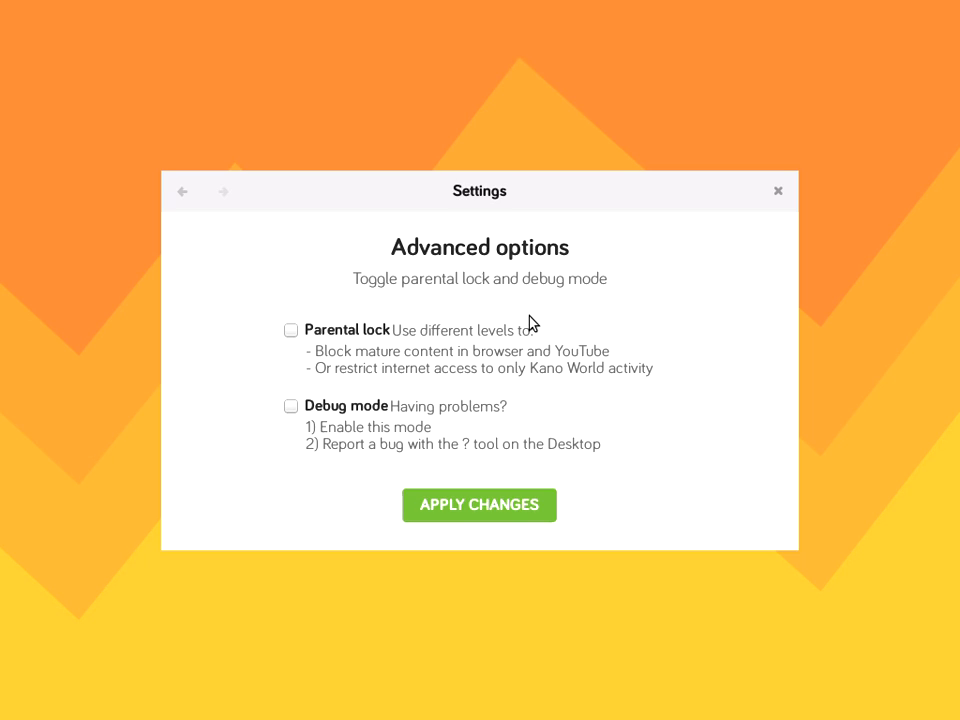
mouse_move(488, 340)
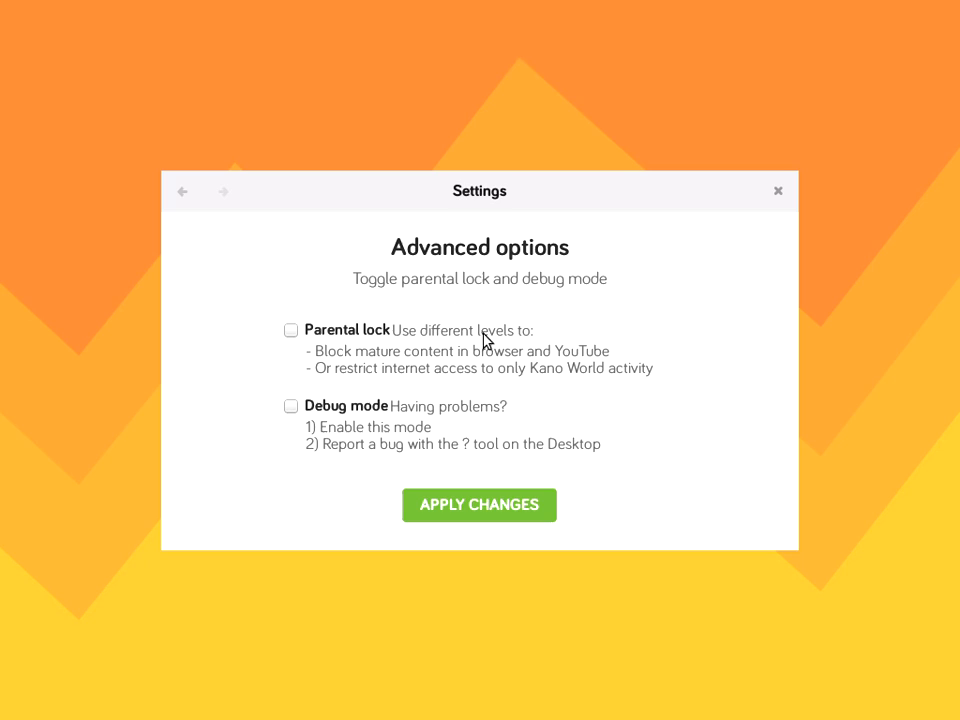
mouse_move(352, 374)
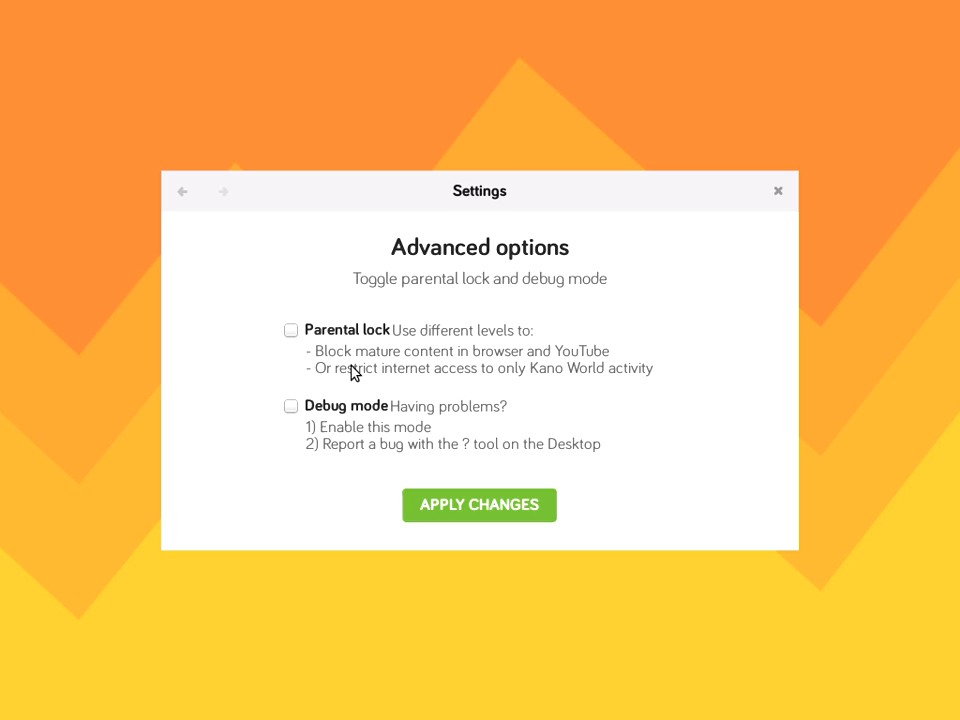
mouse_move(362, 366)
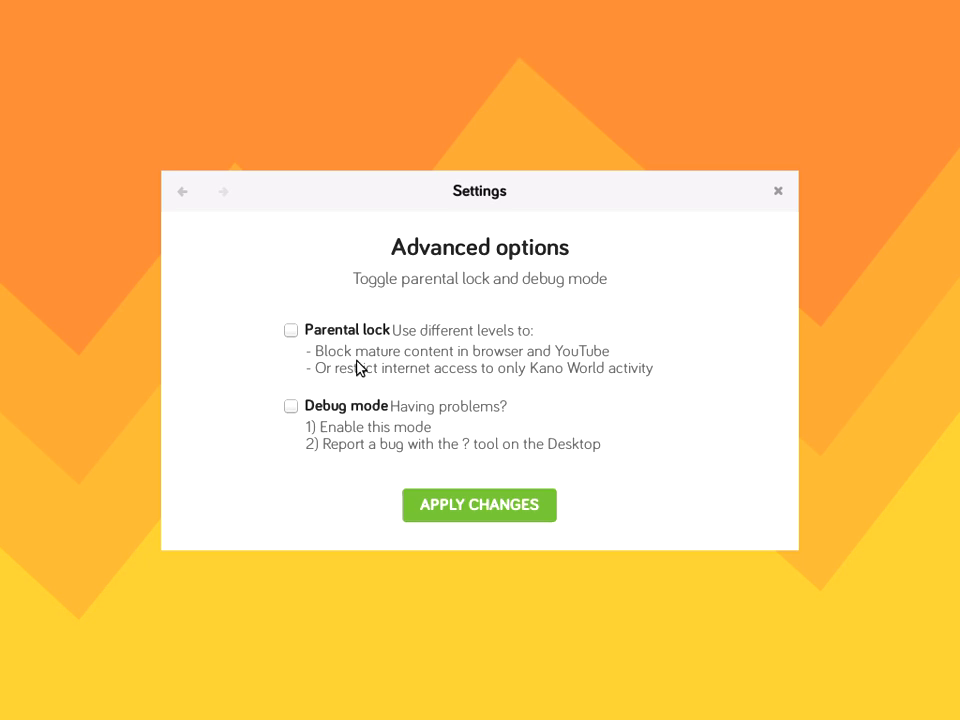
mouse_move(394, 378)
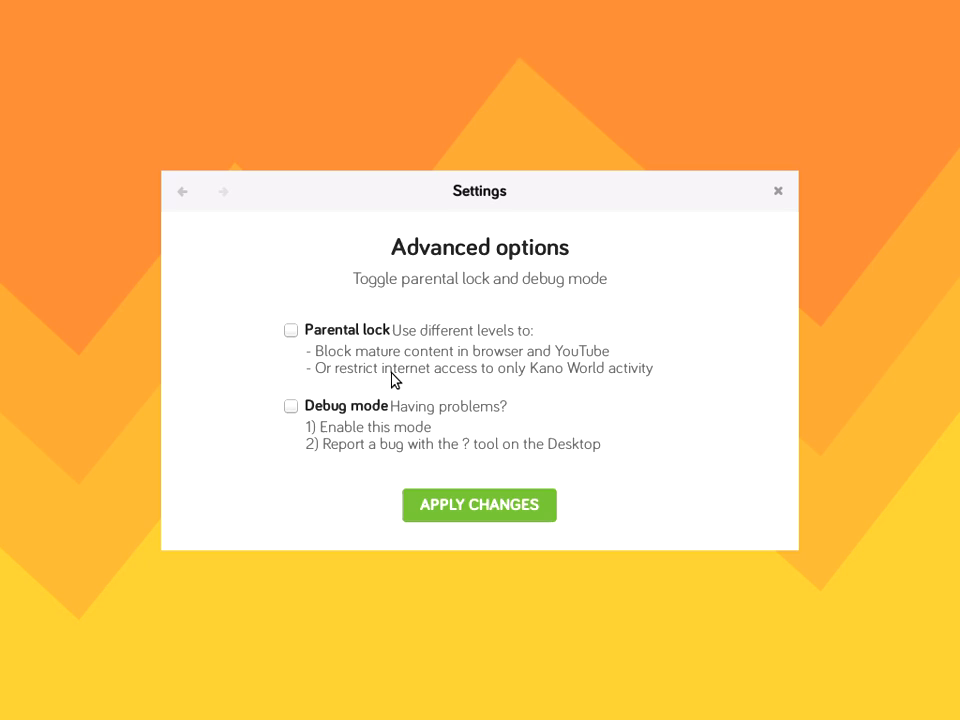
mouse_move(414, 432)
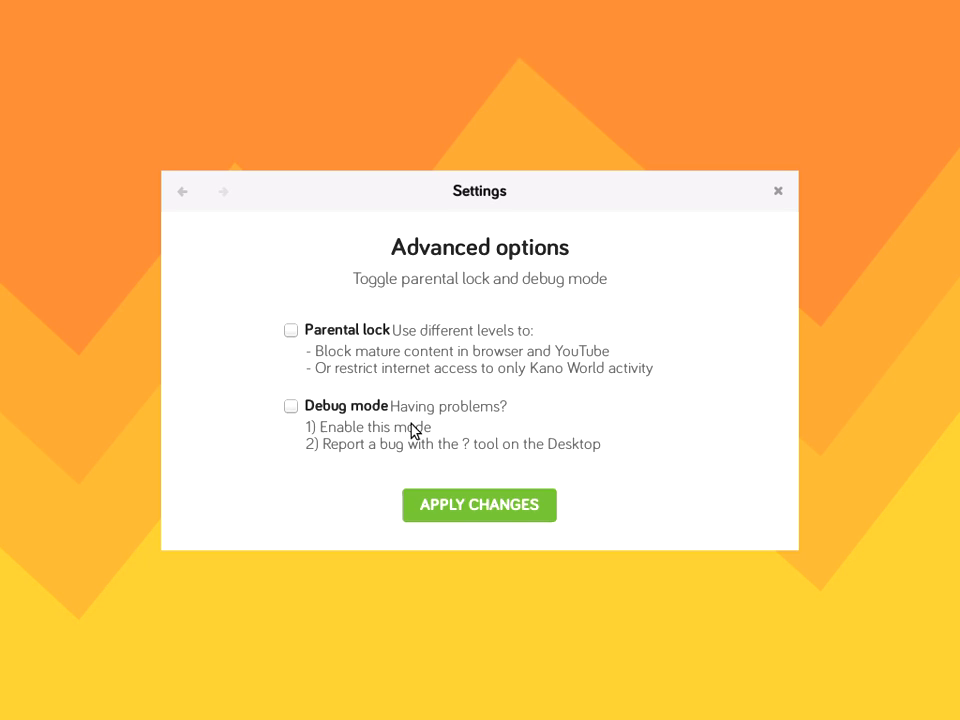
mouse_move(352, 400)
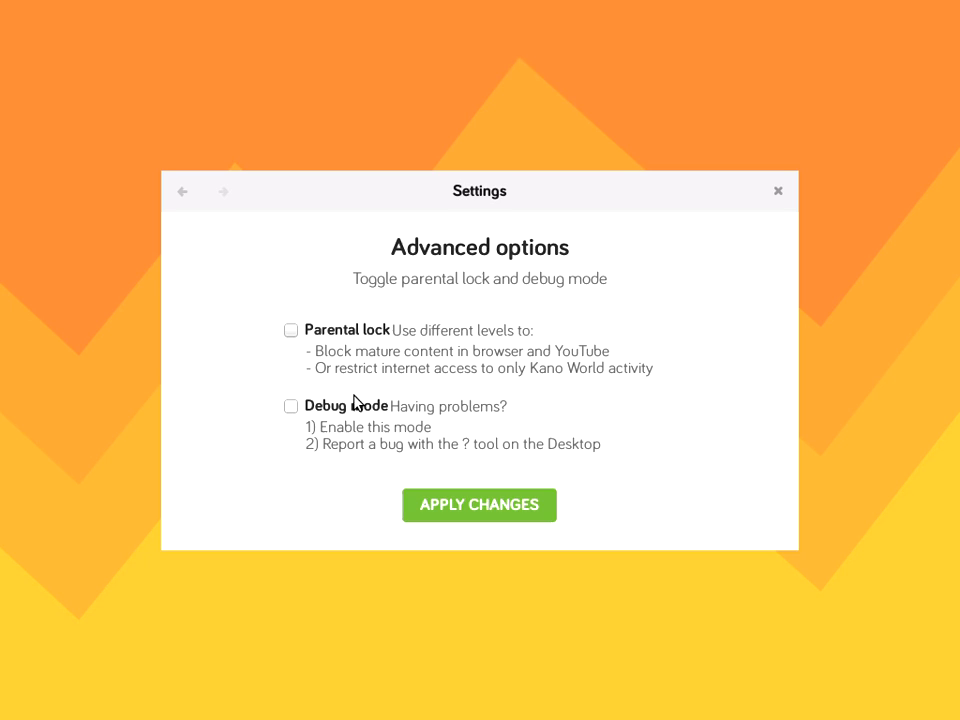
mouse_move(188, 196)
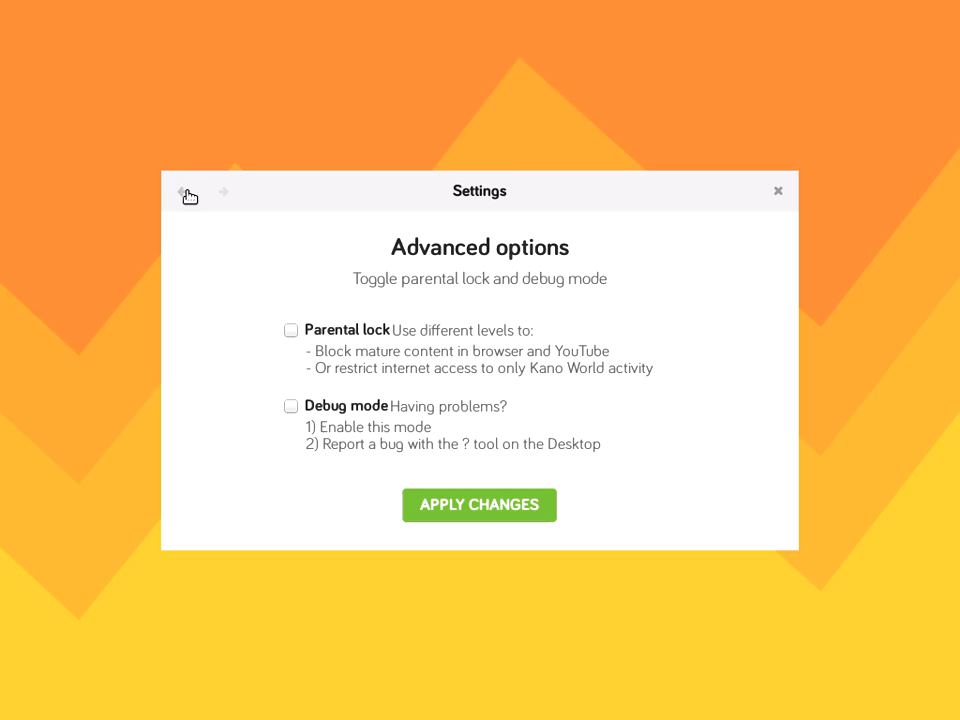
Return to the Settings list and view About: version 3.7.0 on Raspberry Pi 3
click(188, 192)
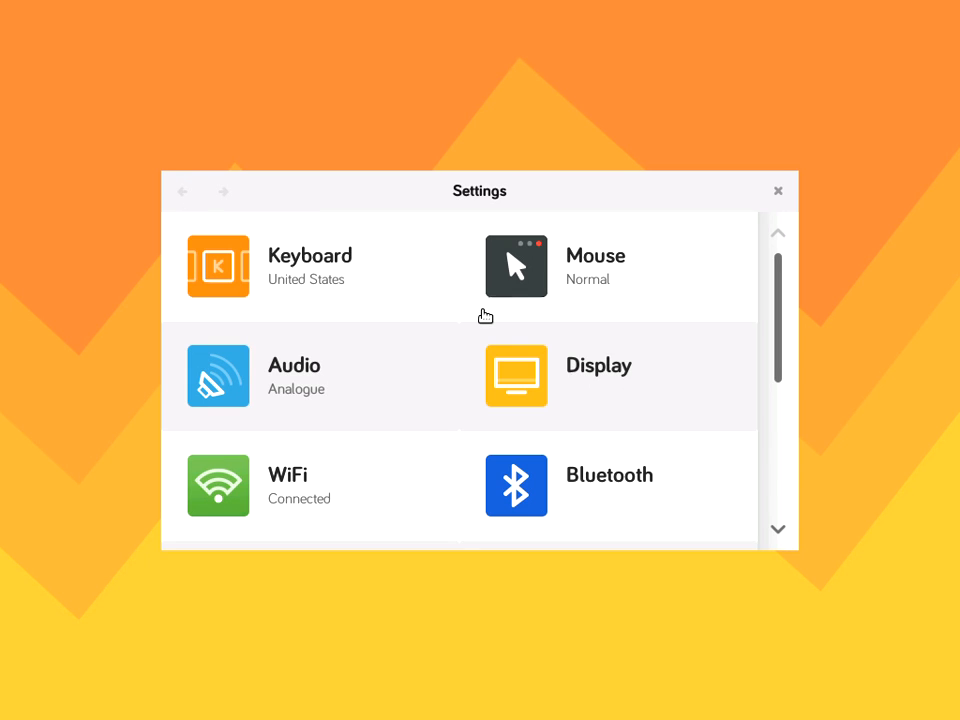
scroll(down, 3)
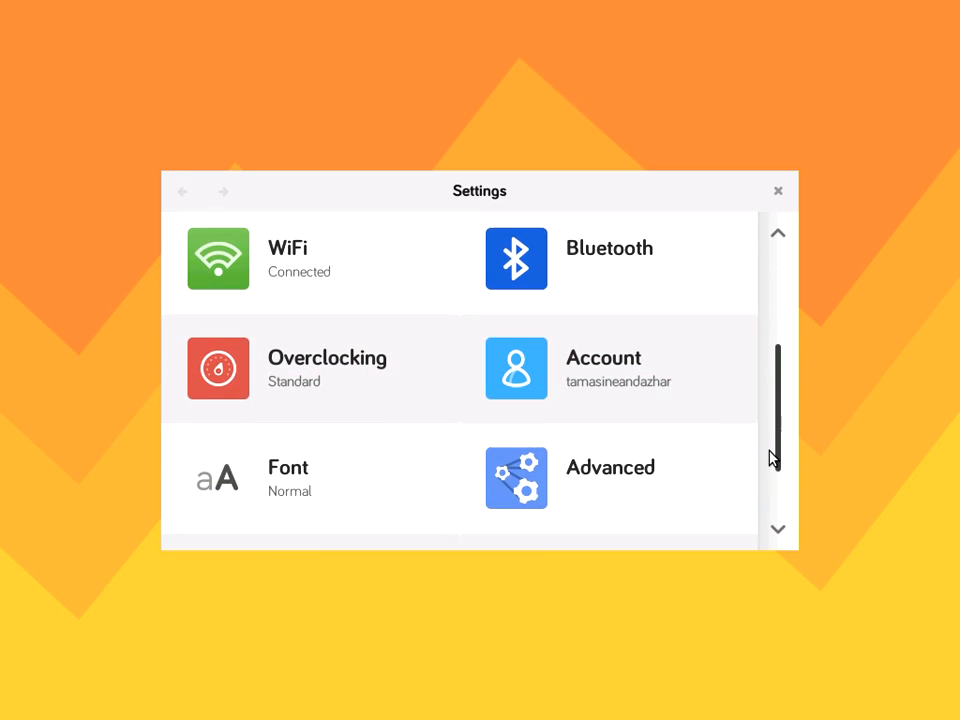
scroll(down, 3)
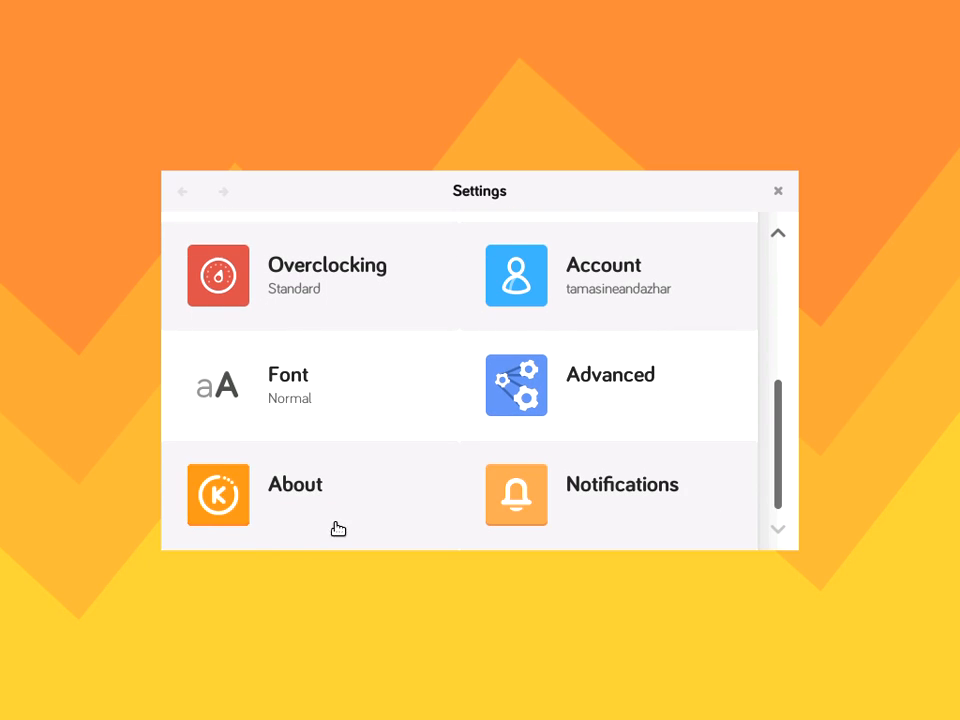
click(296, 484)
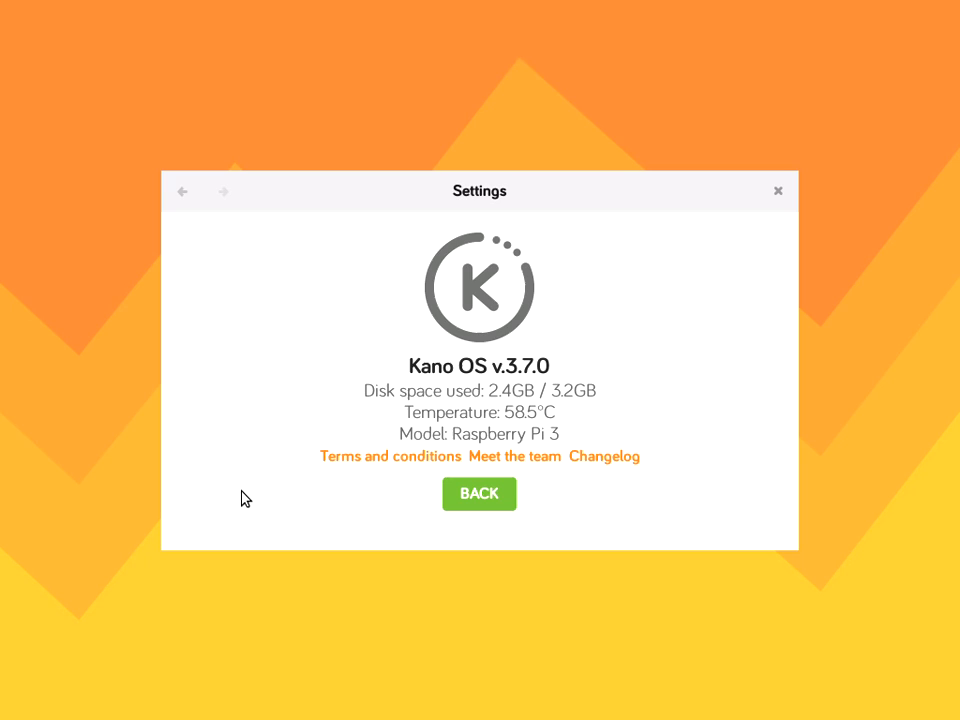
mouse_move(338, 412)
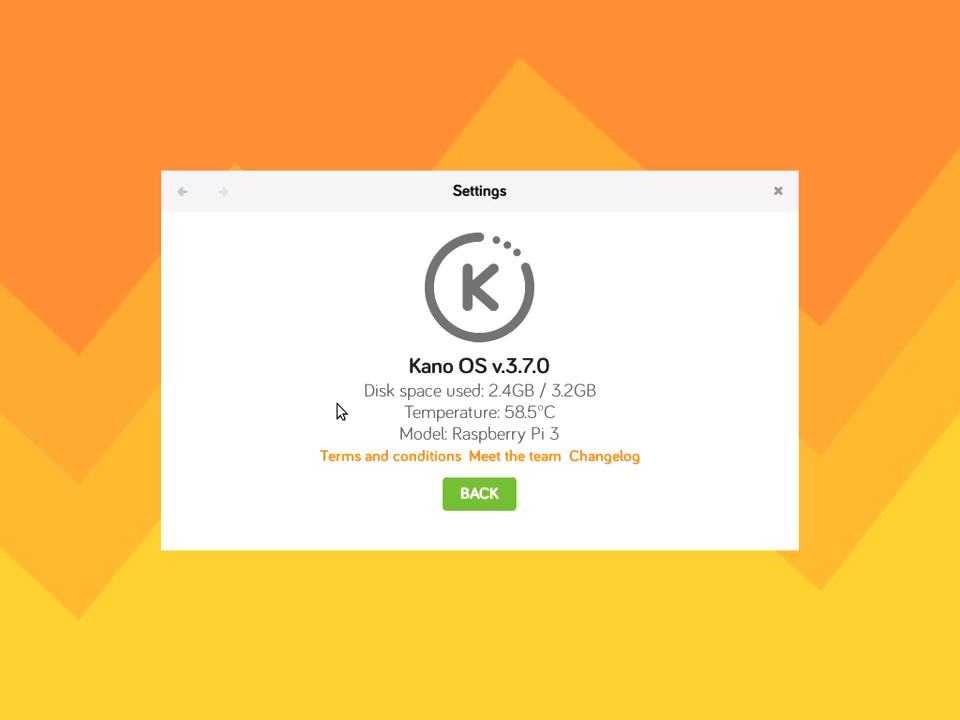
mouse_move(540, 328)
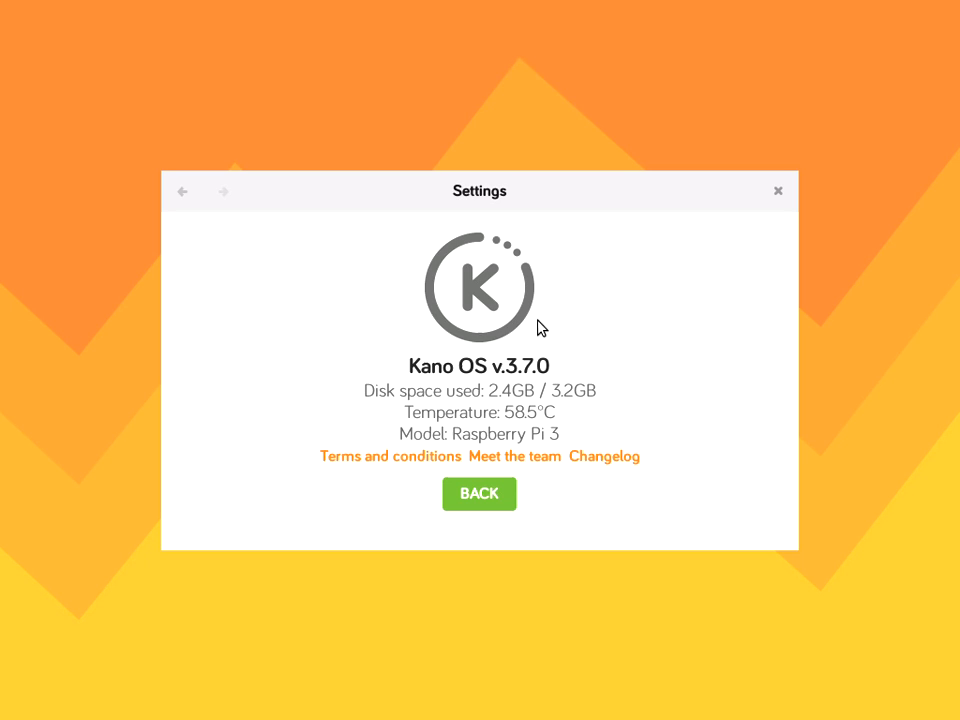
mouse_move(188, 204)
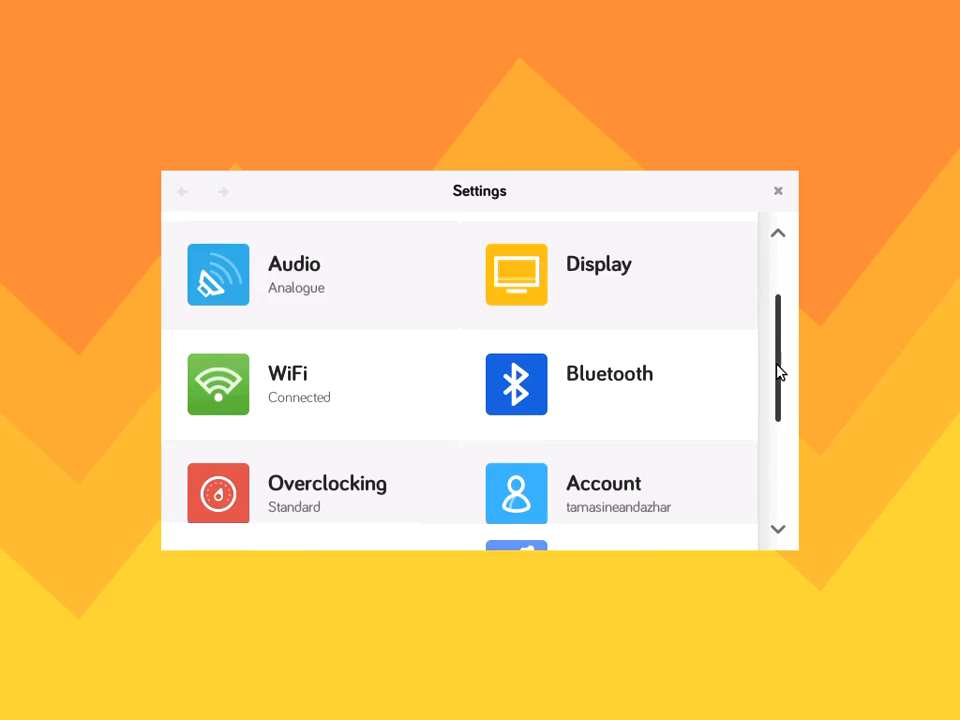
View the Notifications page with Show all notifications chosen
scroll(down, 3)
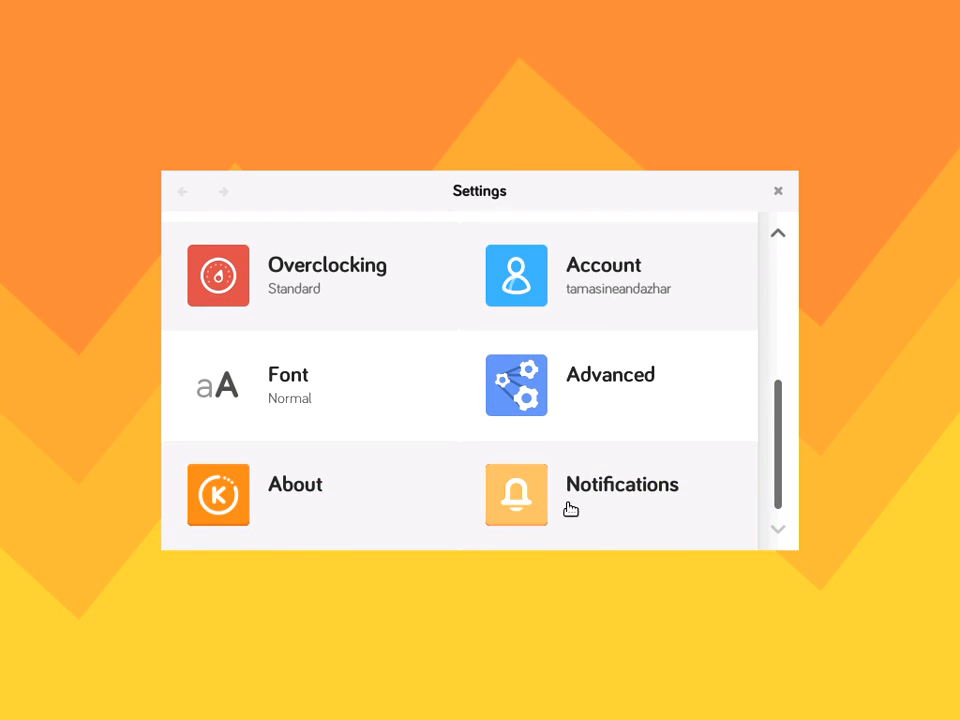
click(516, 496)
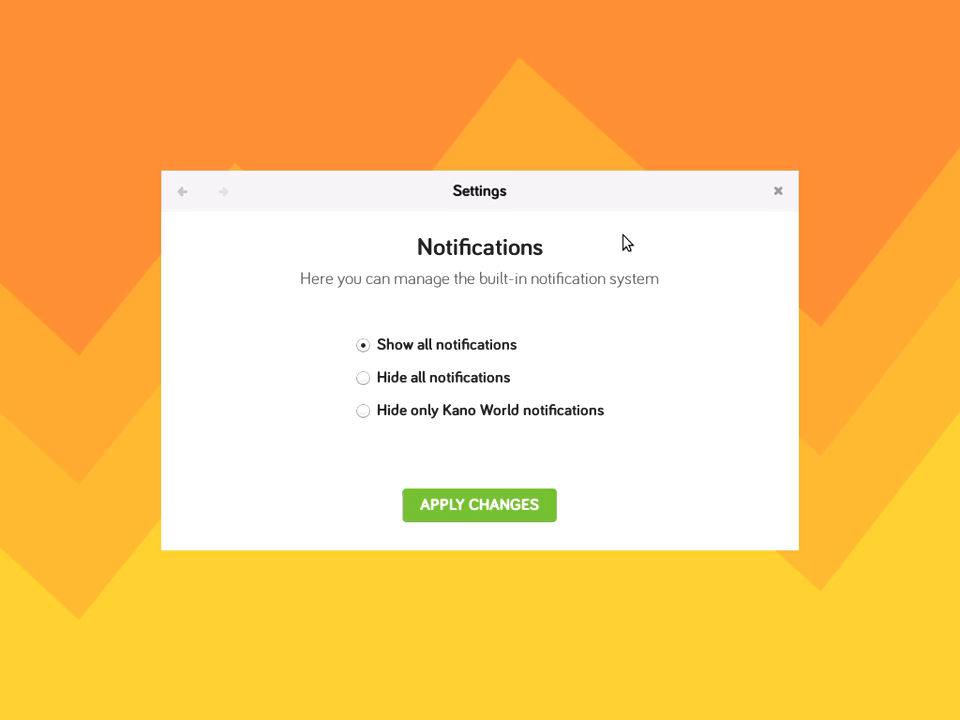
mouse_move(566, 410)
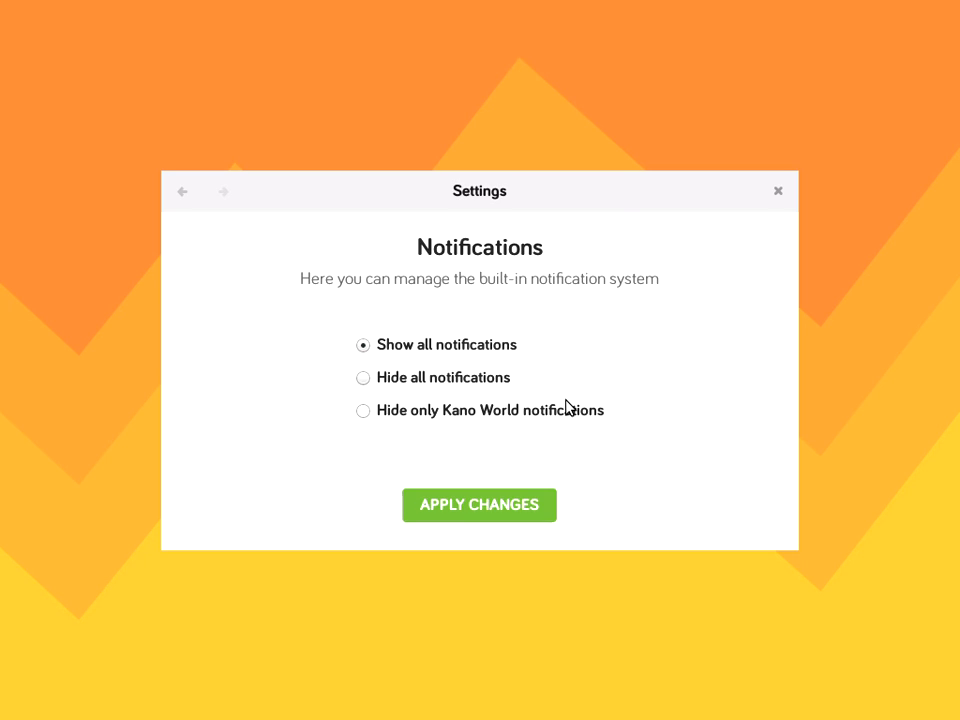
mouse_move(592, 284)
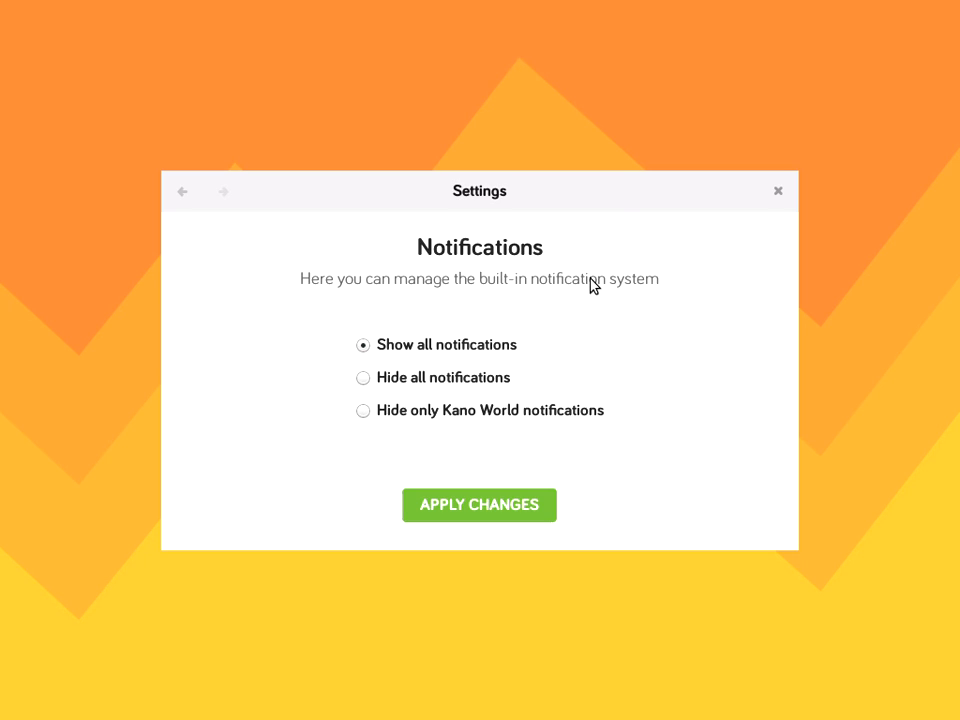
mouse_move(168, 260)
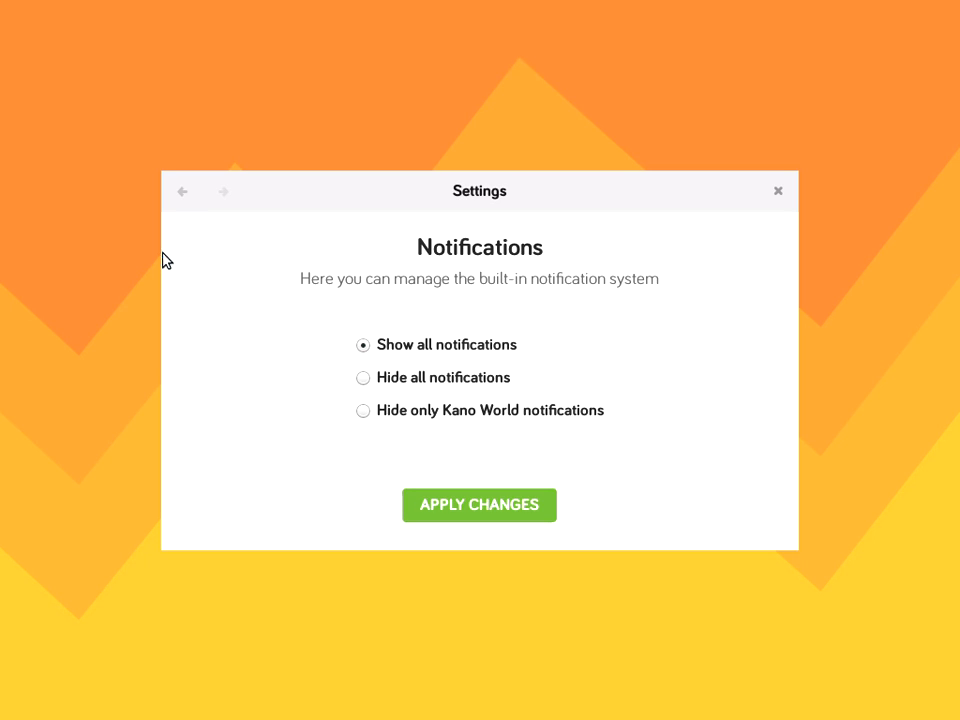
mouse_move(184, 196)
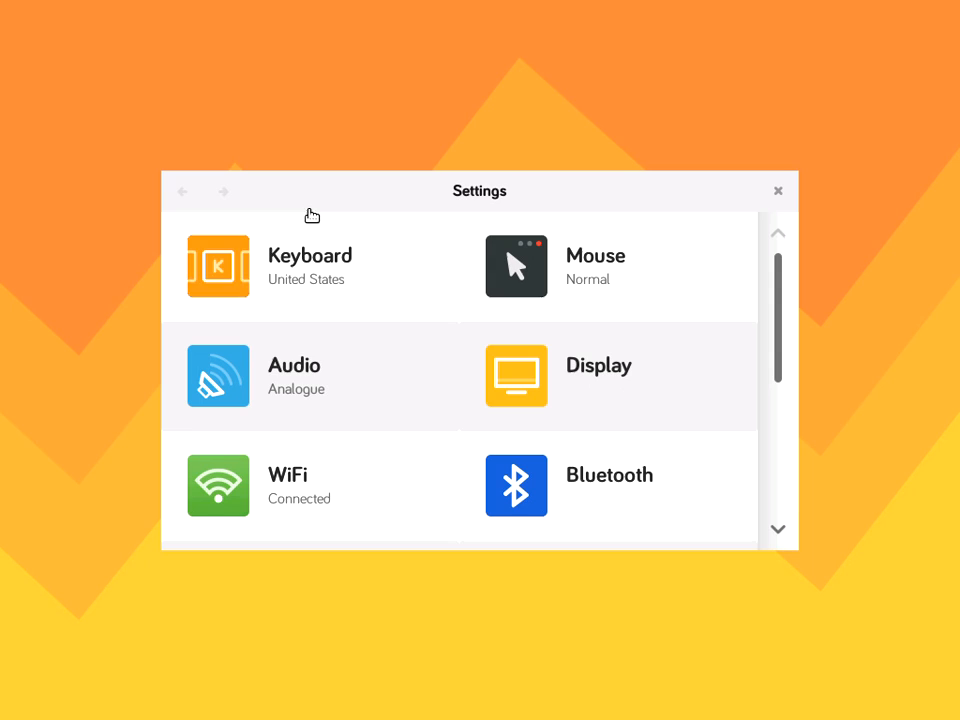
mouse_move(312, 216)
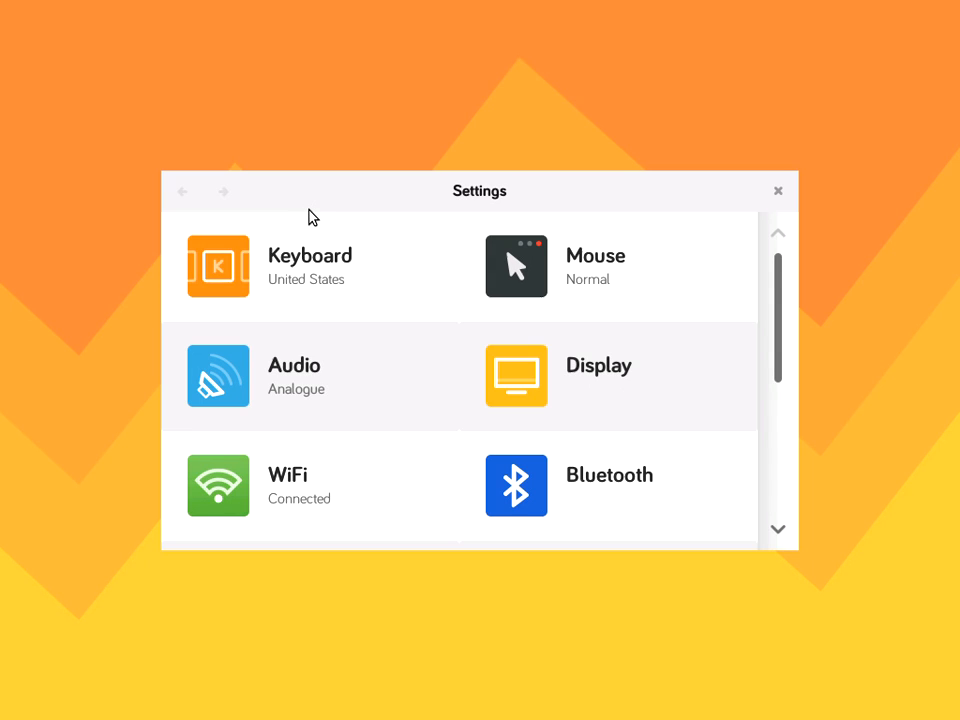
mouse_move(322, 388)
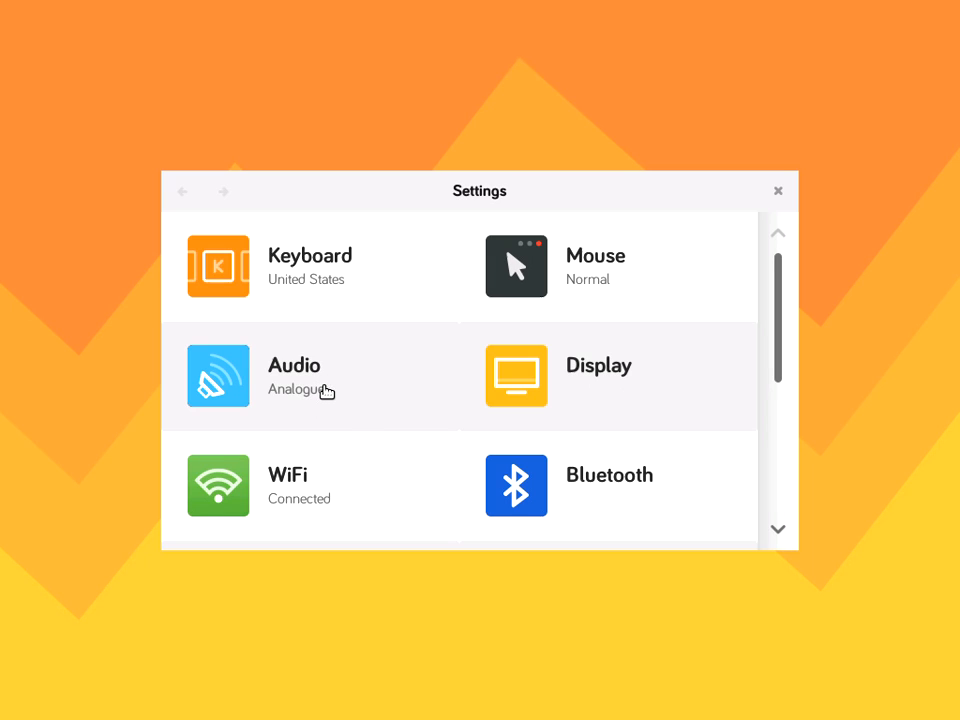
mouse_move(478, 506)
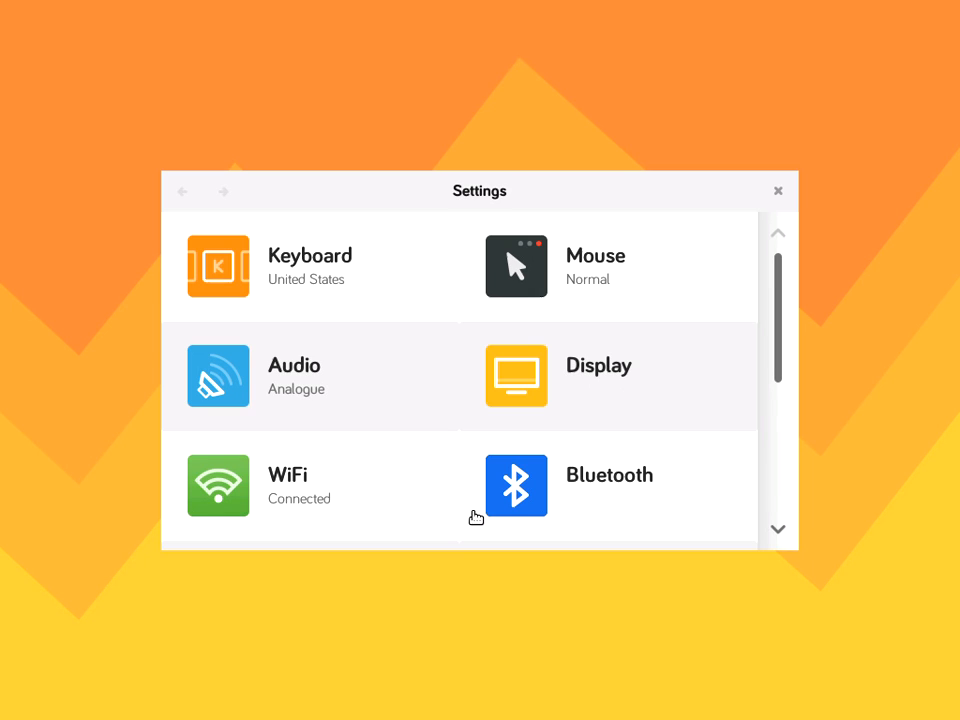
mouse_move(496, 492)
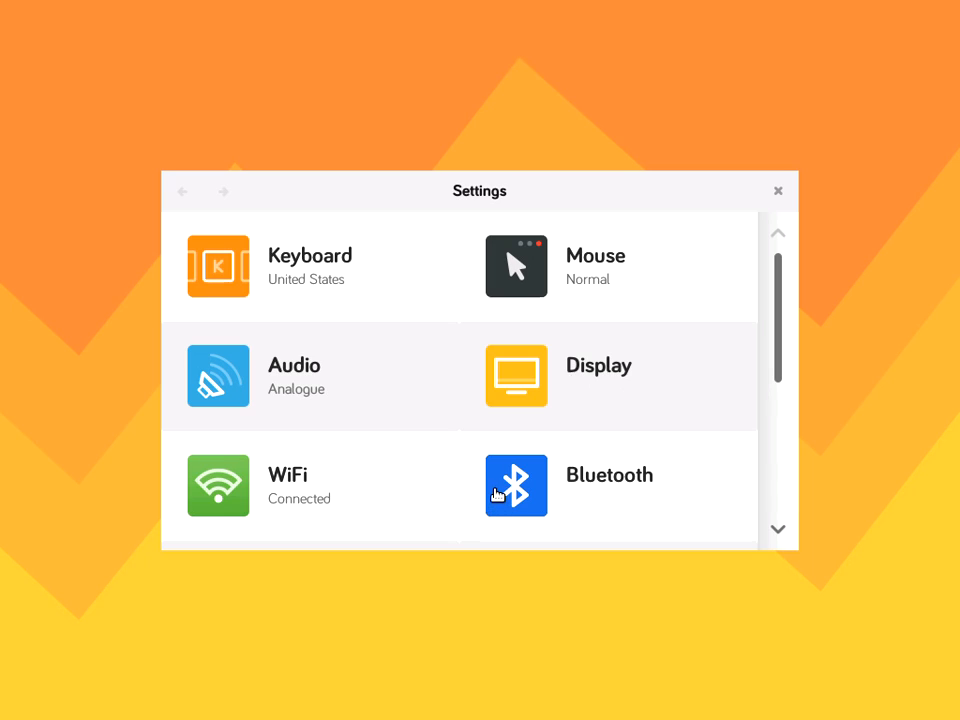
mouse_move(460, 434)
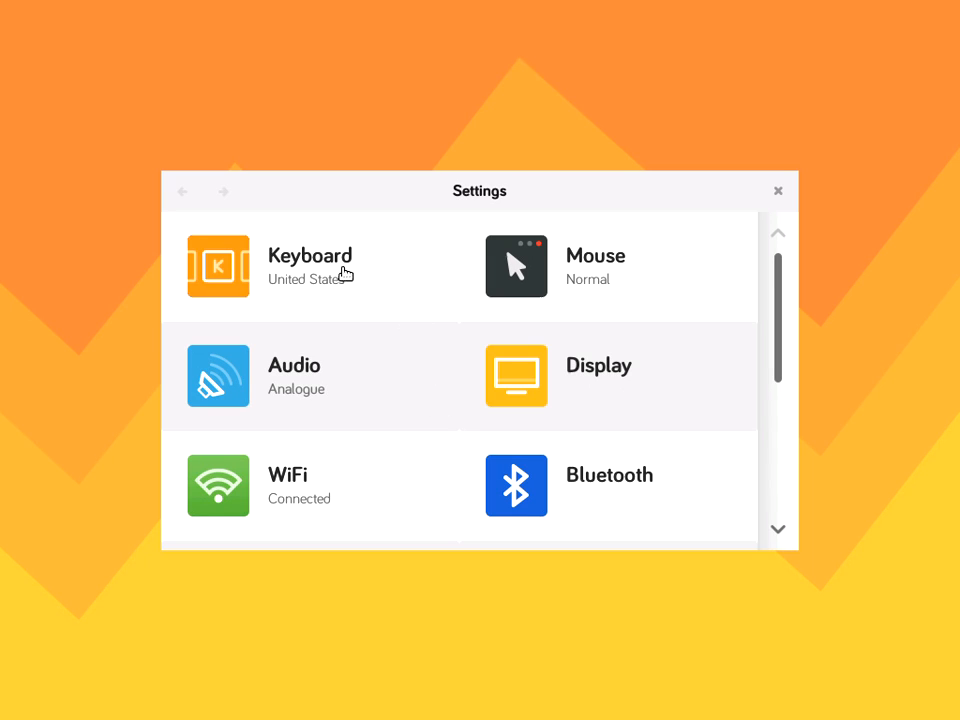
mouse_move(544, 328)
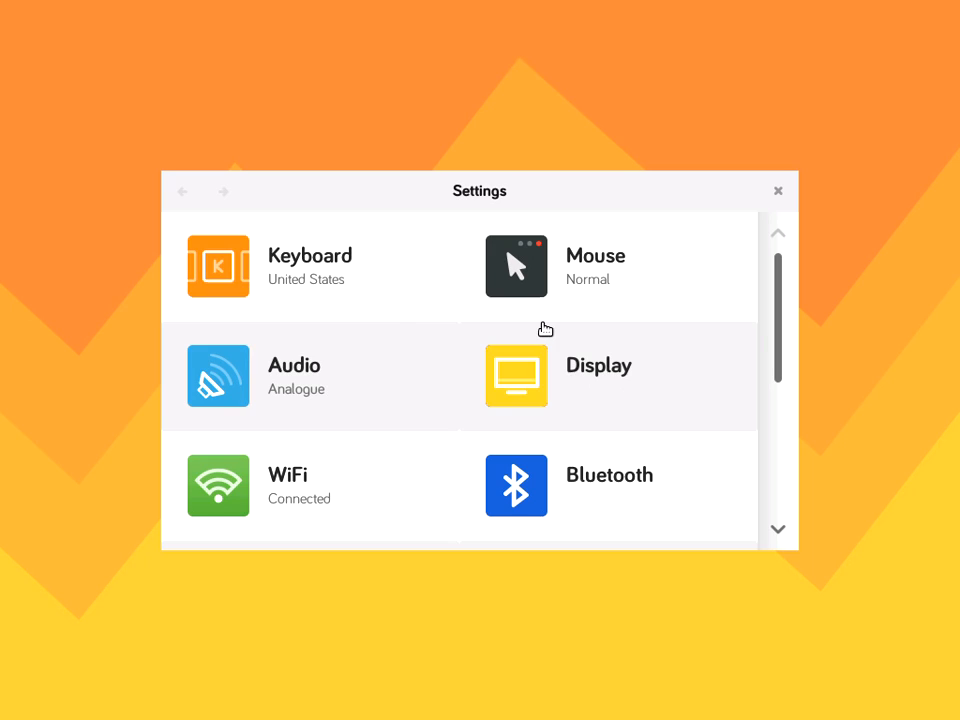
Look through the remaining panels and close Settings back to the Home dashboard
scroll(down, 3)
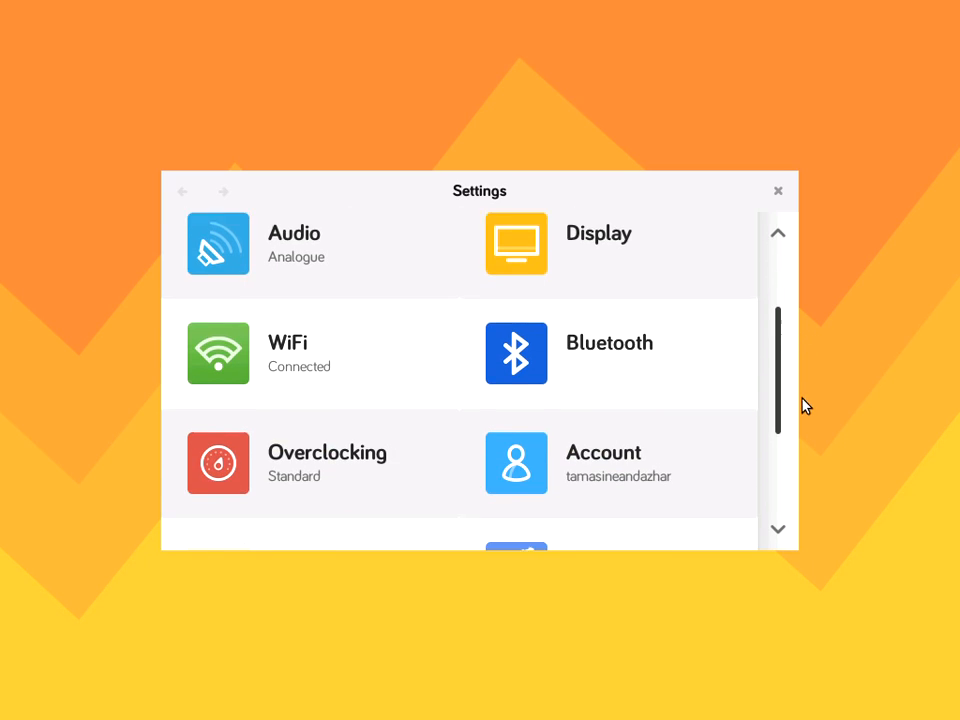
scroll(down, 3)
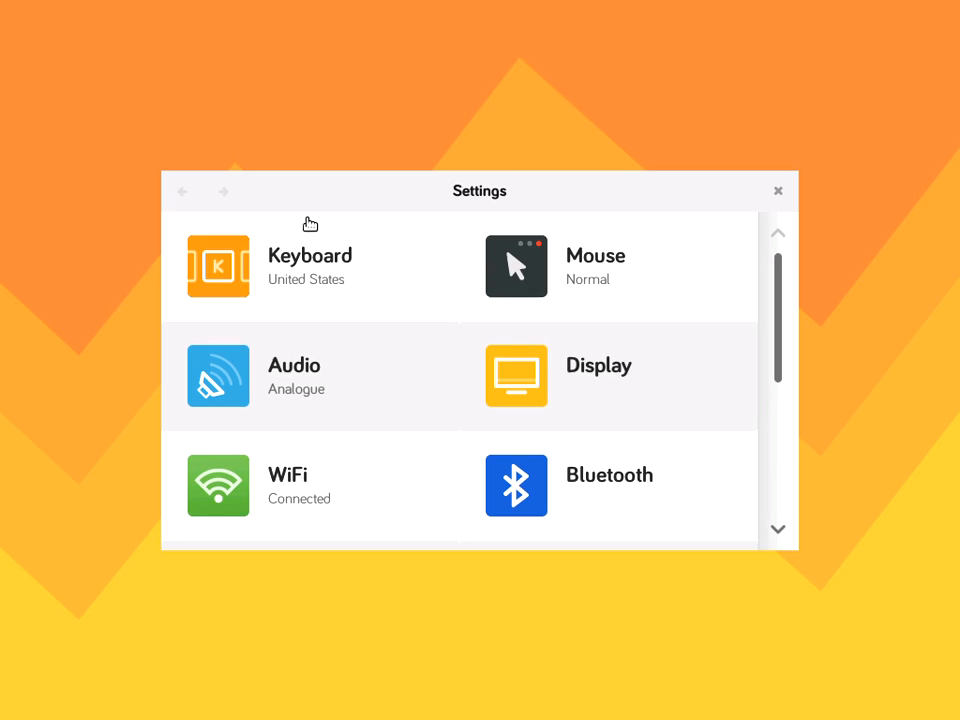
mouse_move(804, 196)
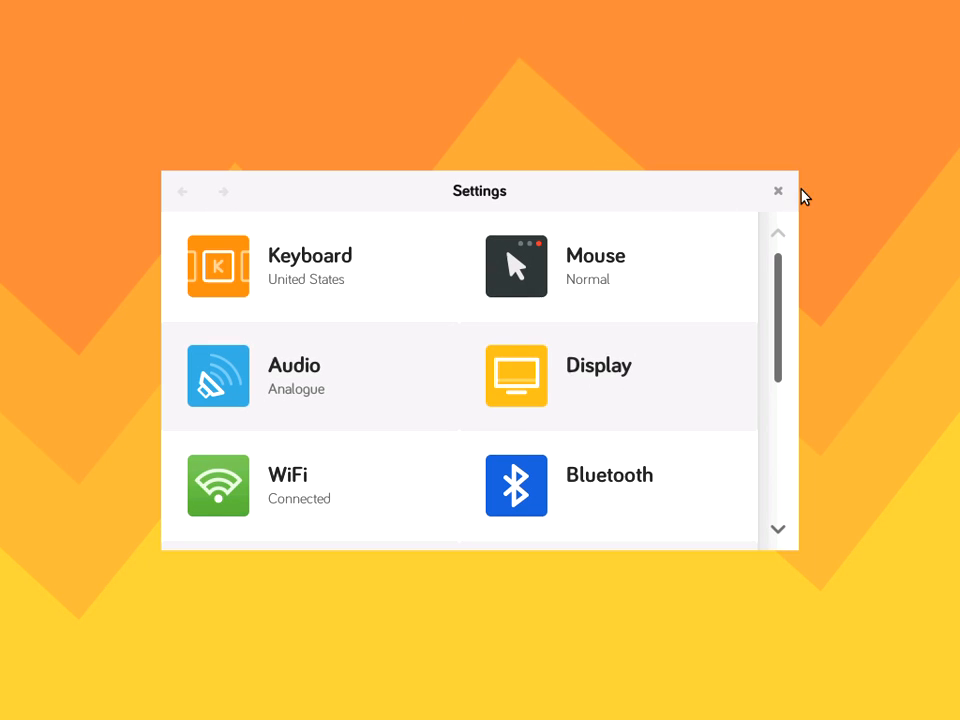
click(778, 192)
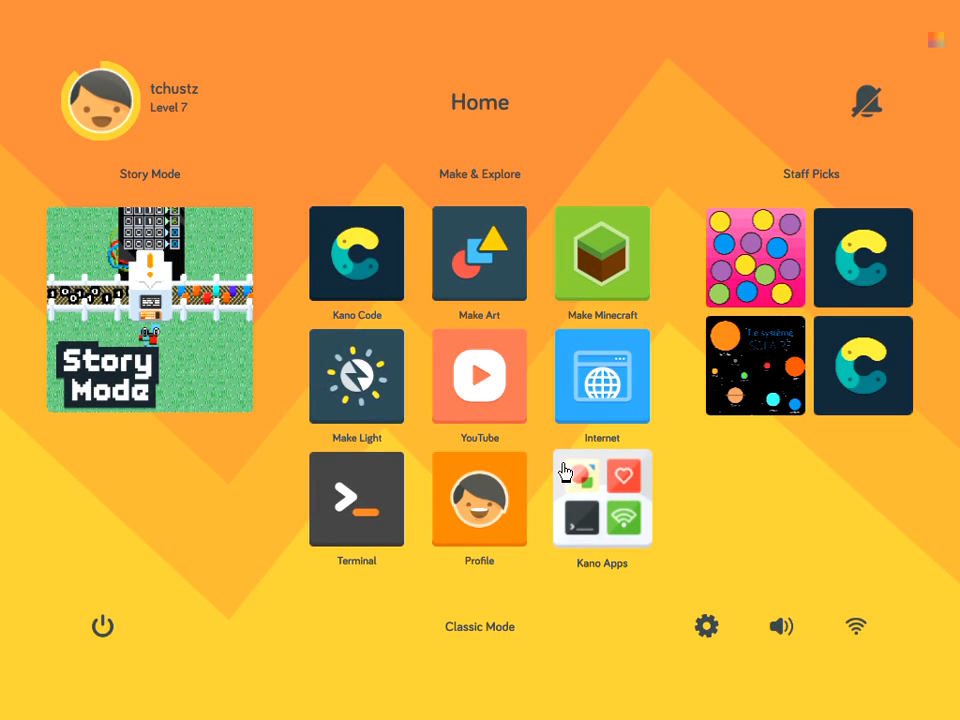
mouse_move(264, 632)
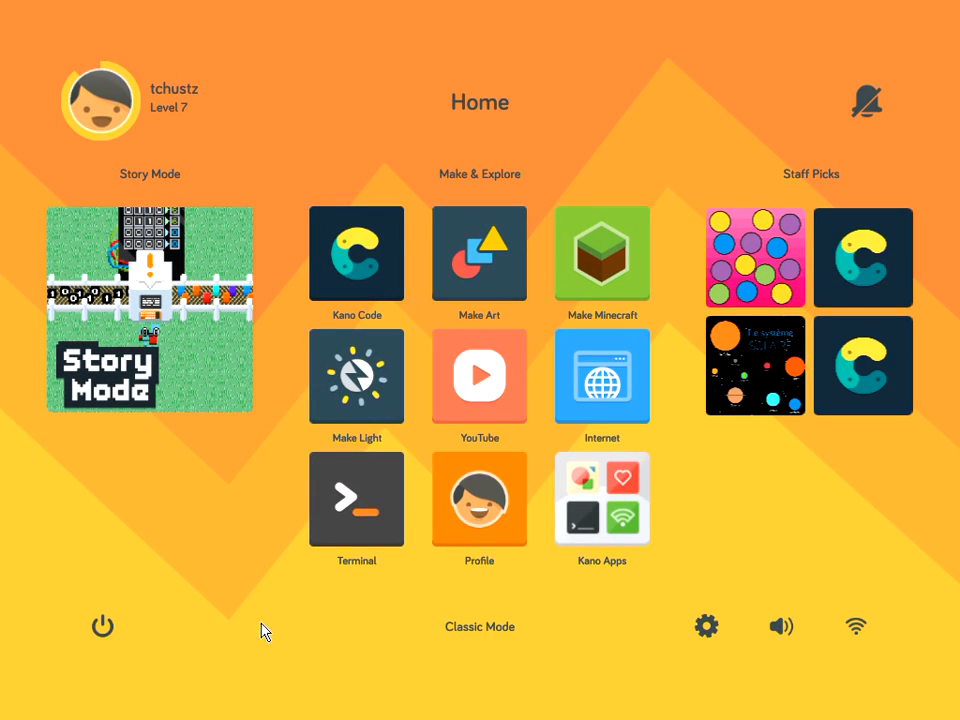
mouse_move(150, 616)
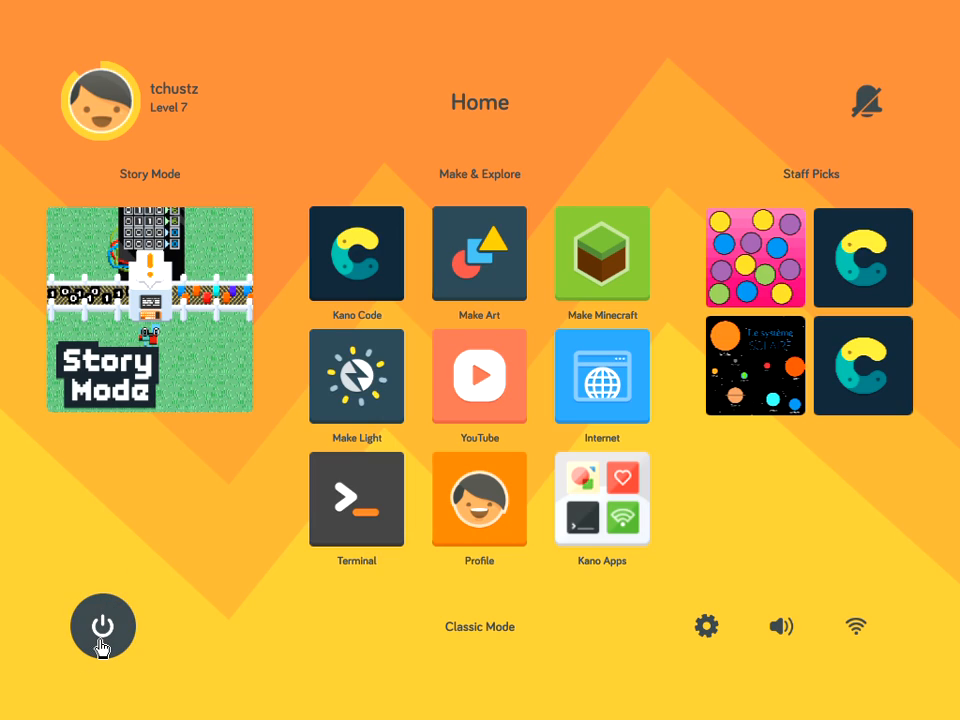
click(102, 626)
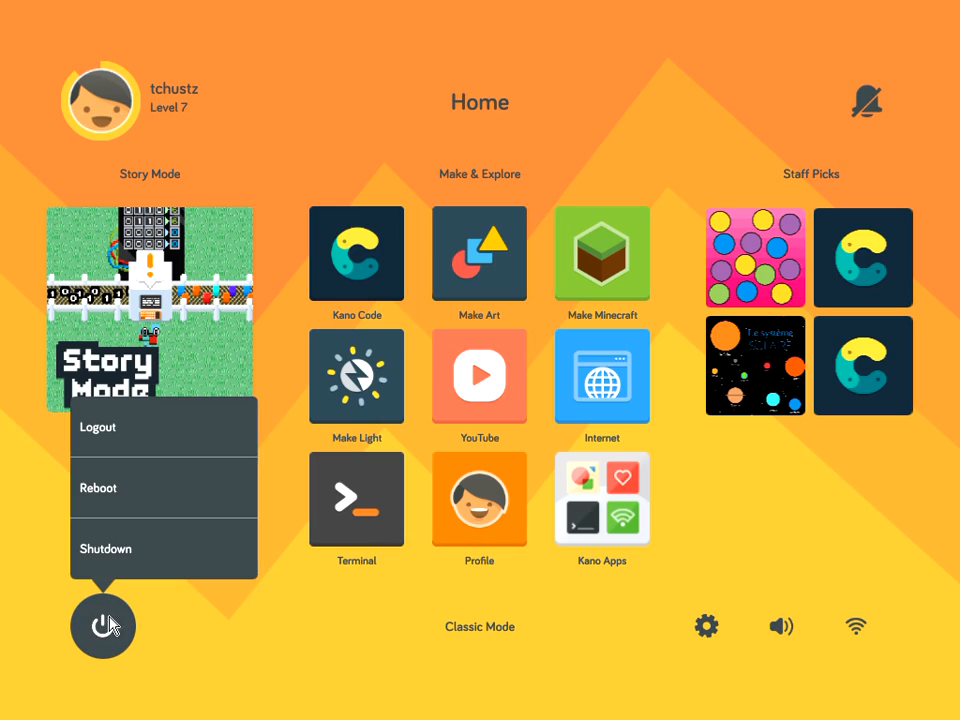
mouse_move(172, 504)
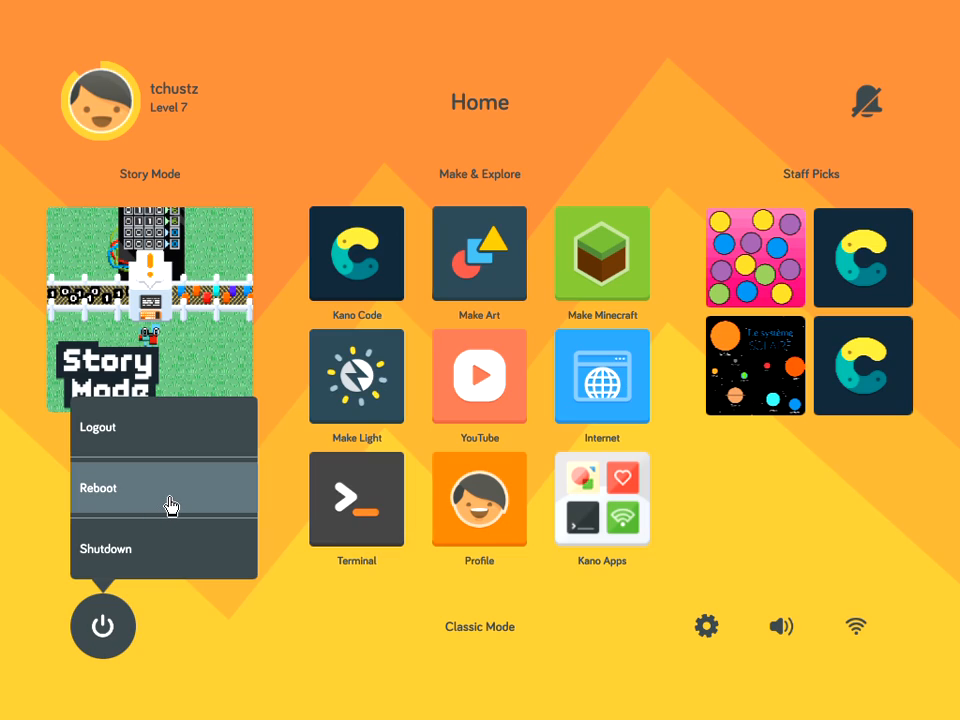
mouse_move(168, 444)
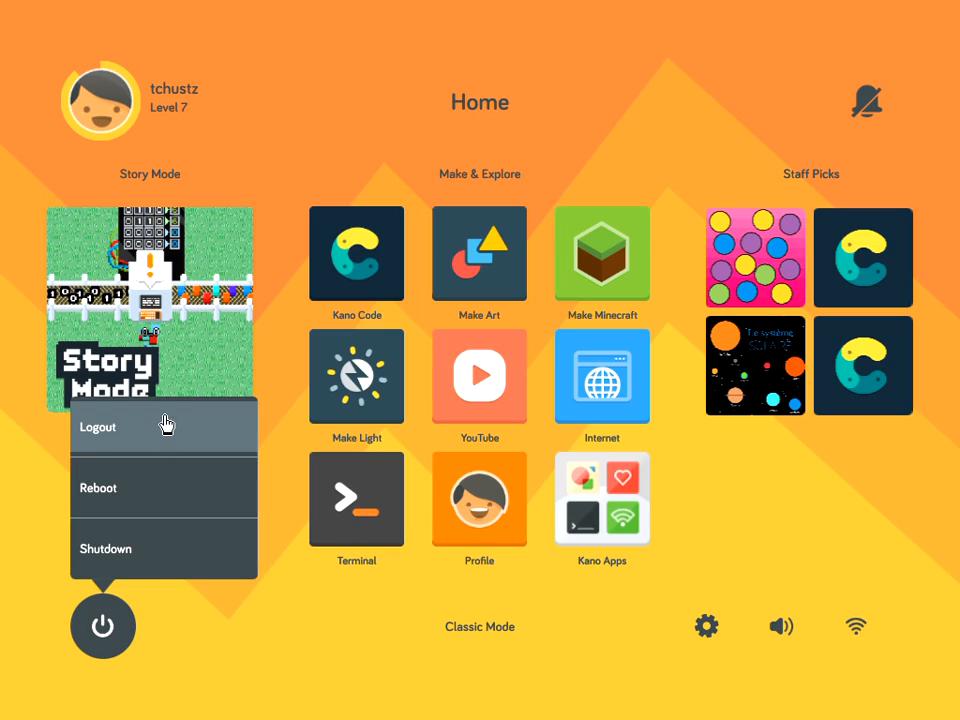
mouse_move(162, 548)
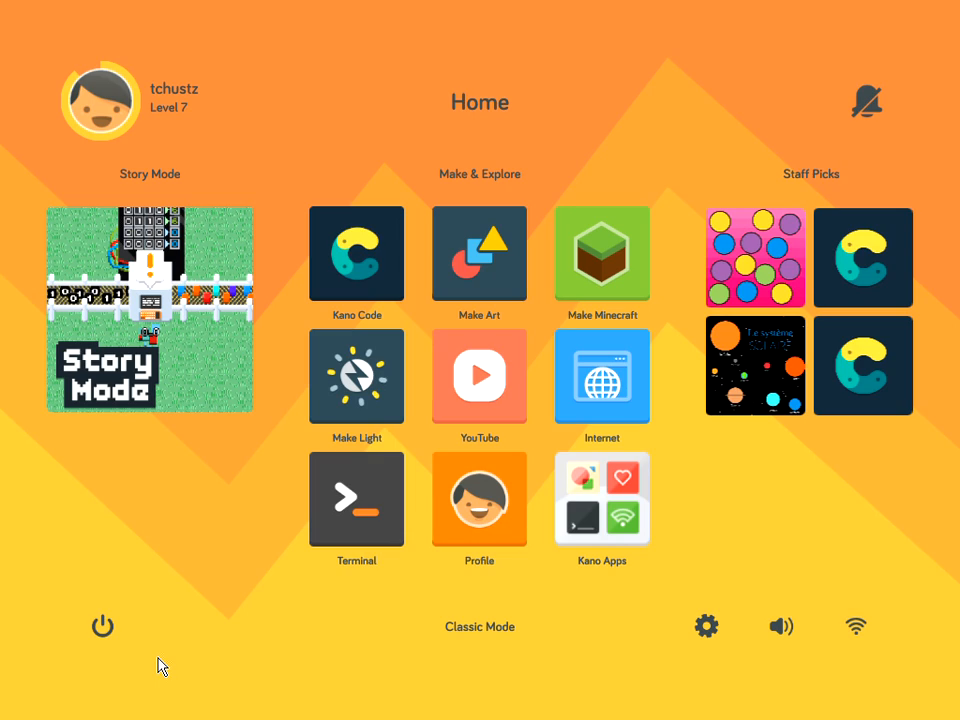
mouse_move(192, 604)
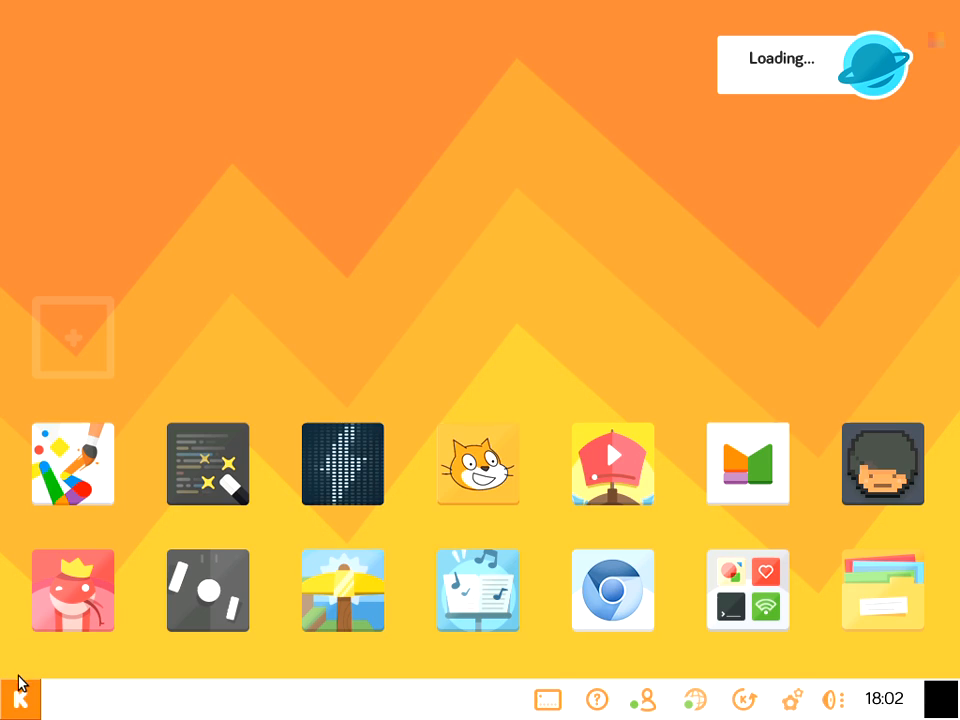
Show the Classic mode app menu listing Games, Media, Code, Tools and Shutdown
click(18, 696)
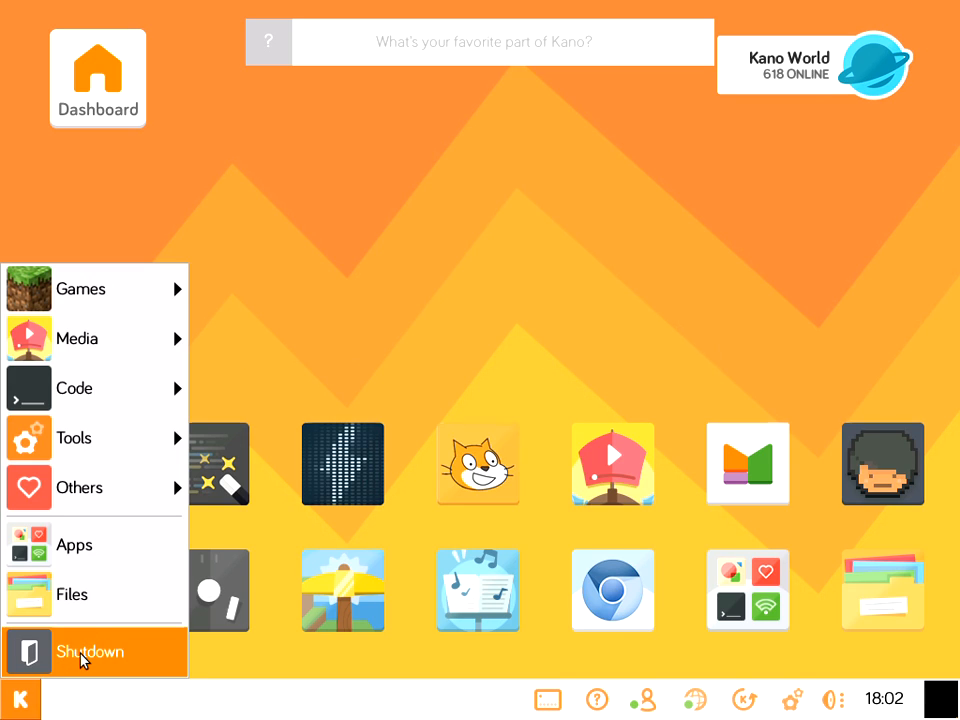